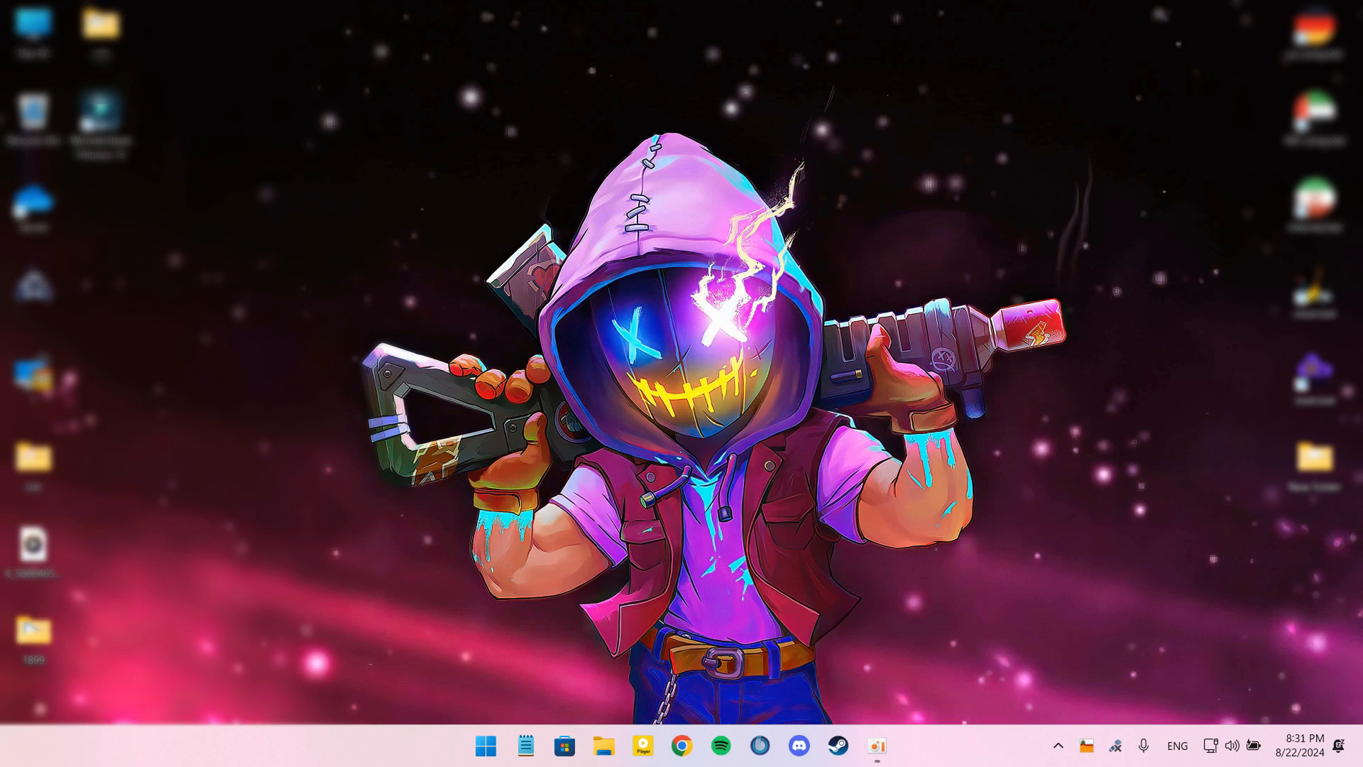
mouse_move(681, 745)
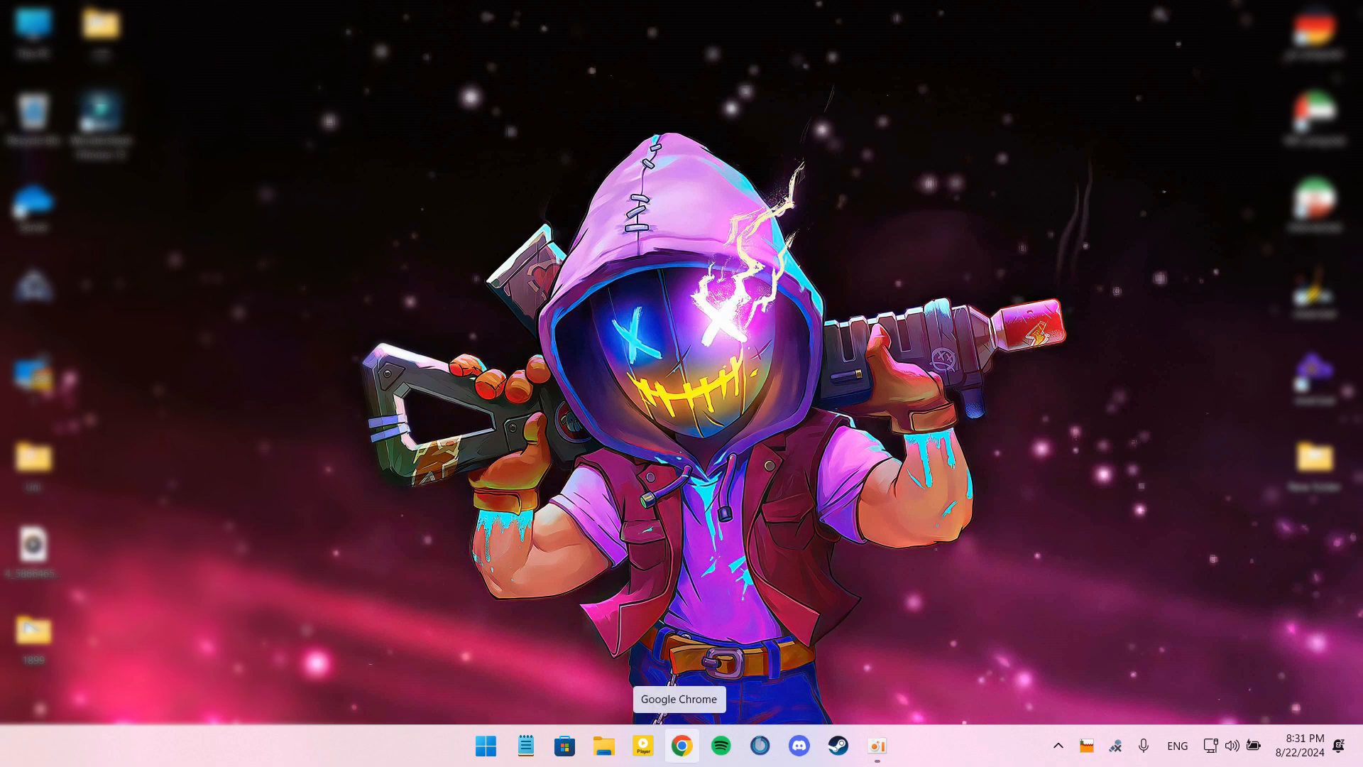
Step: Launch Settings from Start and show the Windows Update page reporting the PC is up to date
left_click(484, 746)
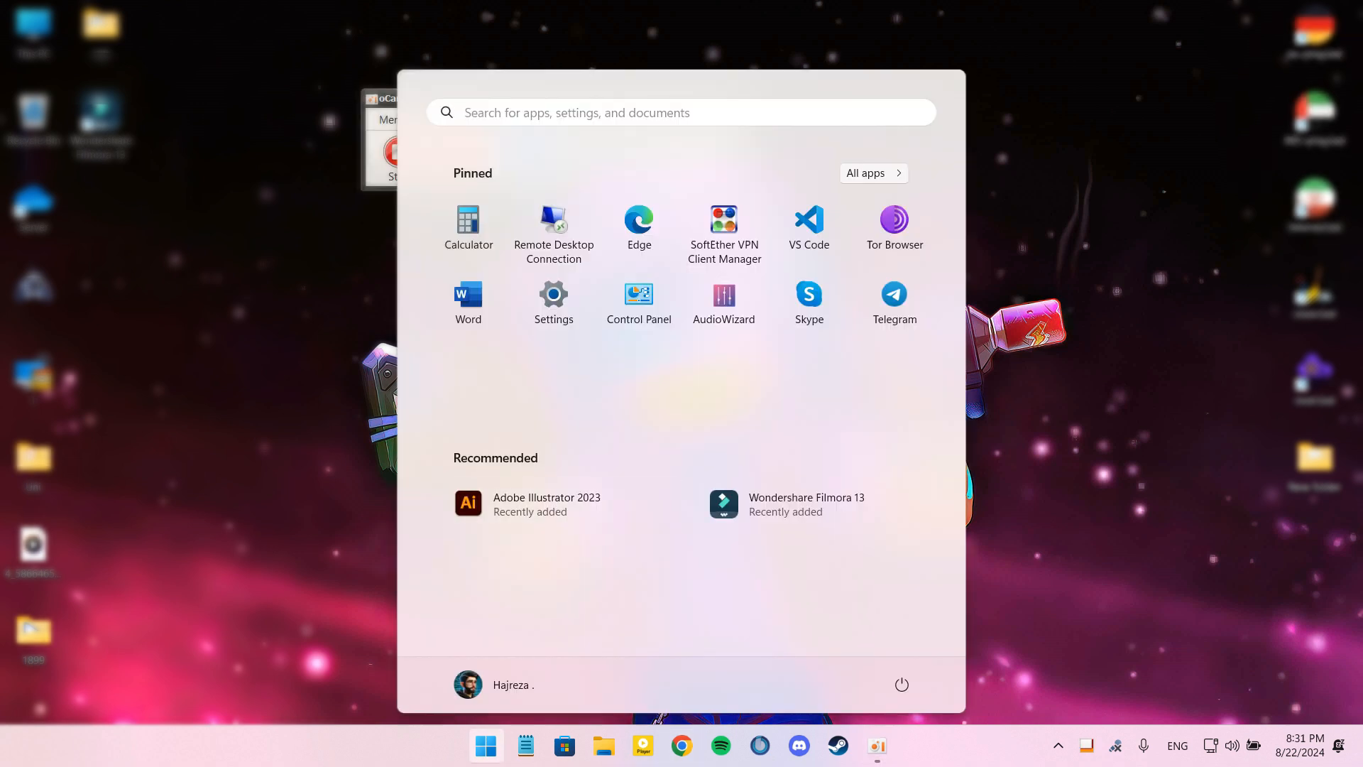
mouse_move(552, 303)
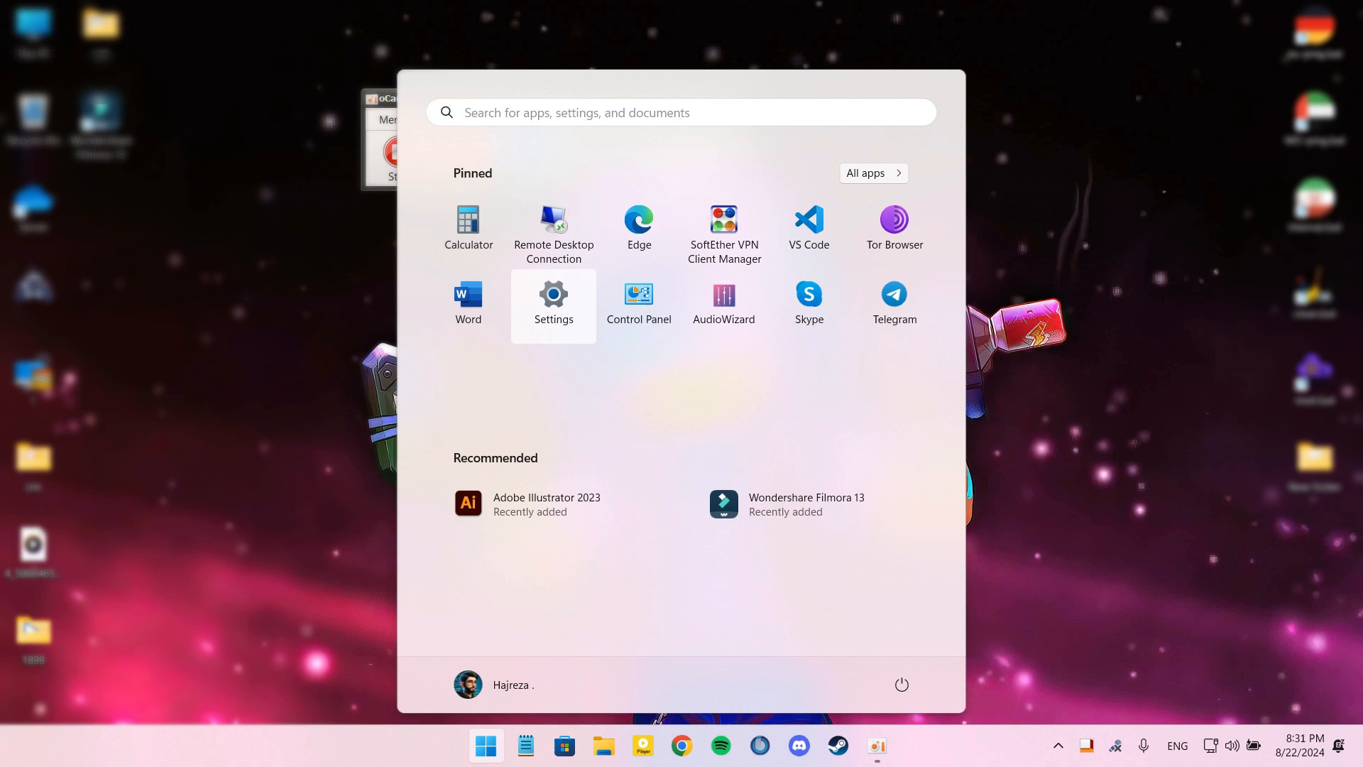
left_click(552, 299)
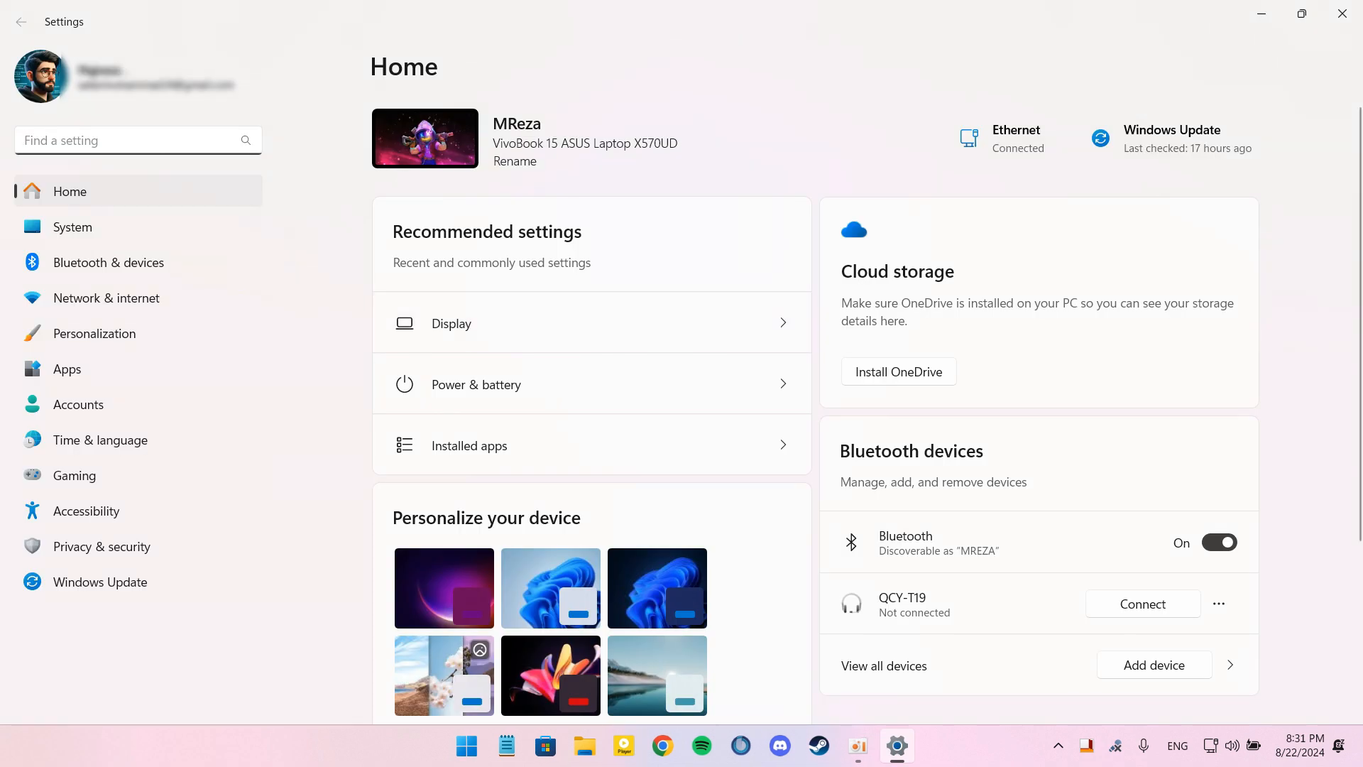
left_click(99, 583)
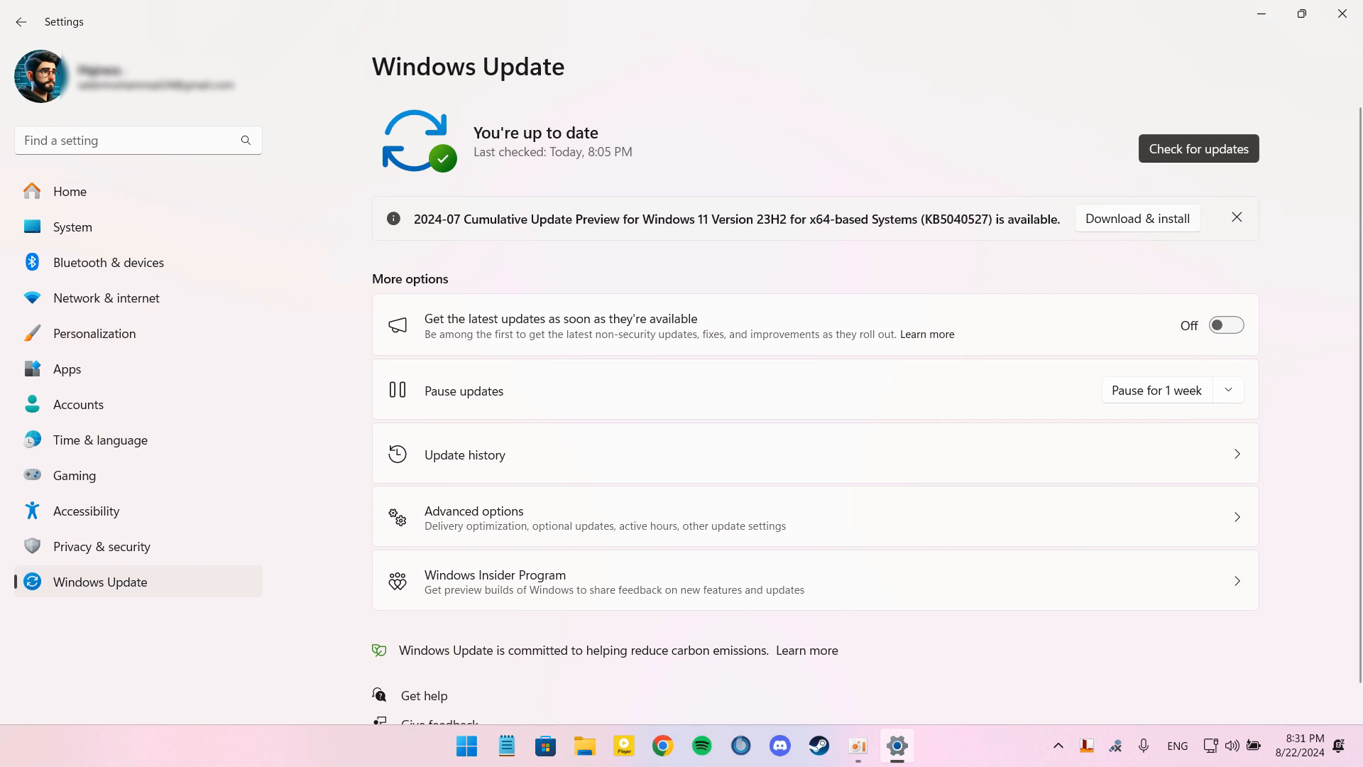
mouse_move(110, 261)
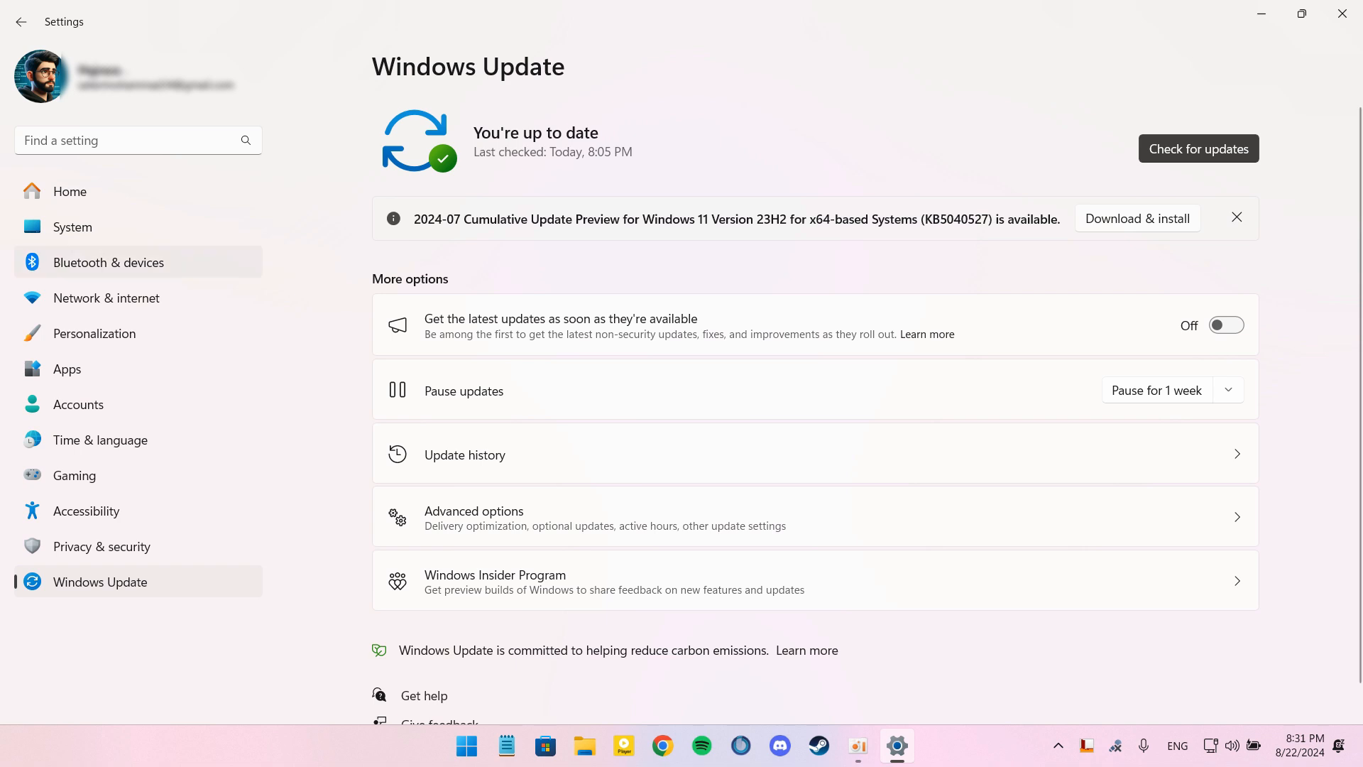
mouse_move(106, 296)
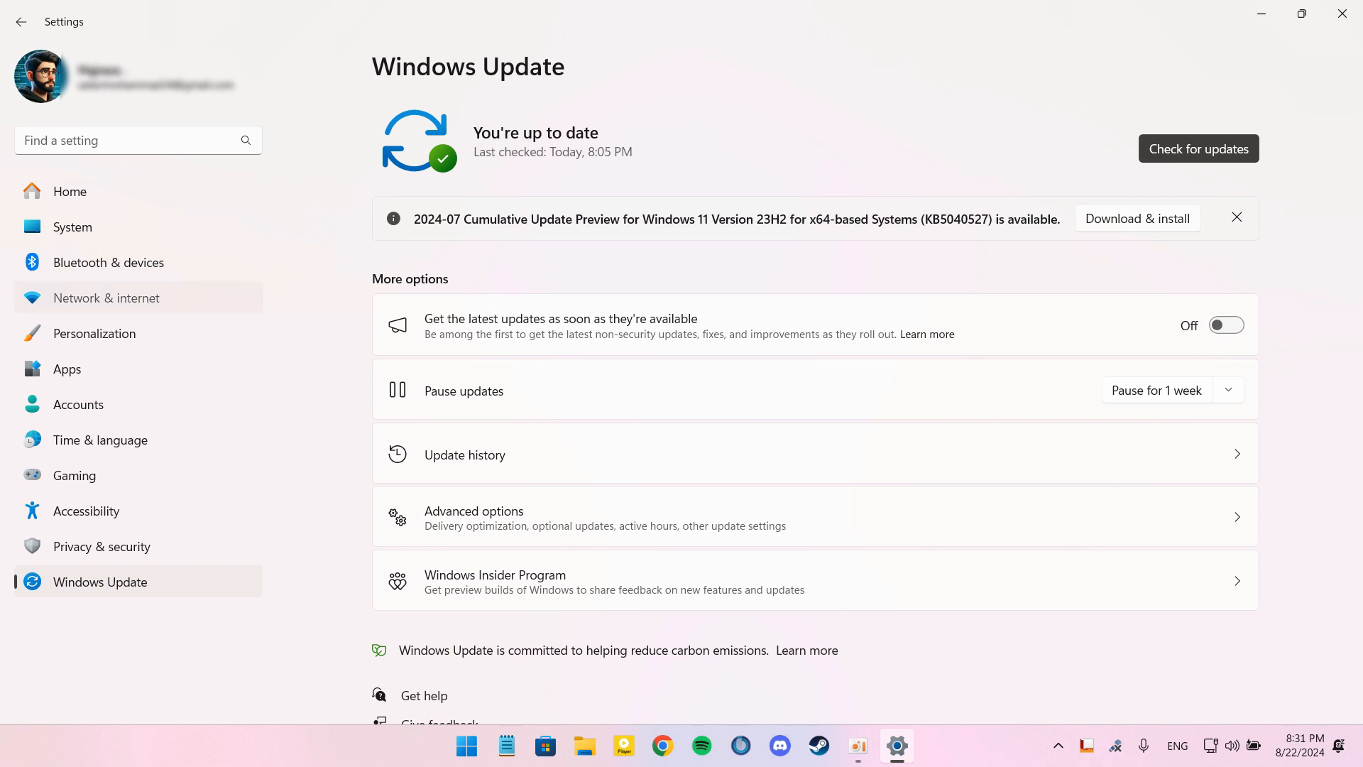
Step: Go to Network & internet, collapse the saved Wi-Fi network's properties and move on to Network reset
left_click(106, 297)
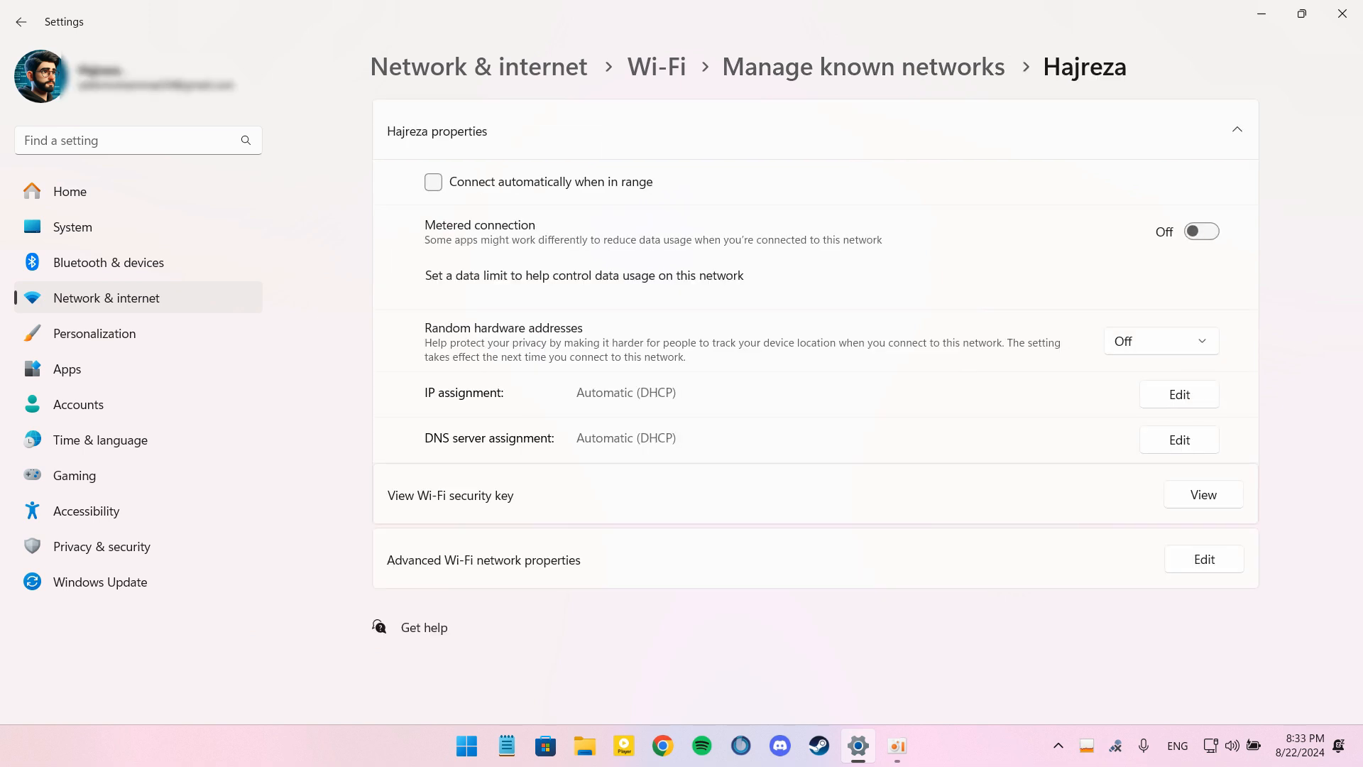
left_click(1236, 131)
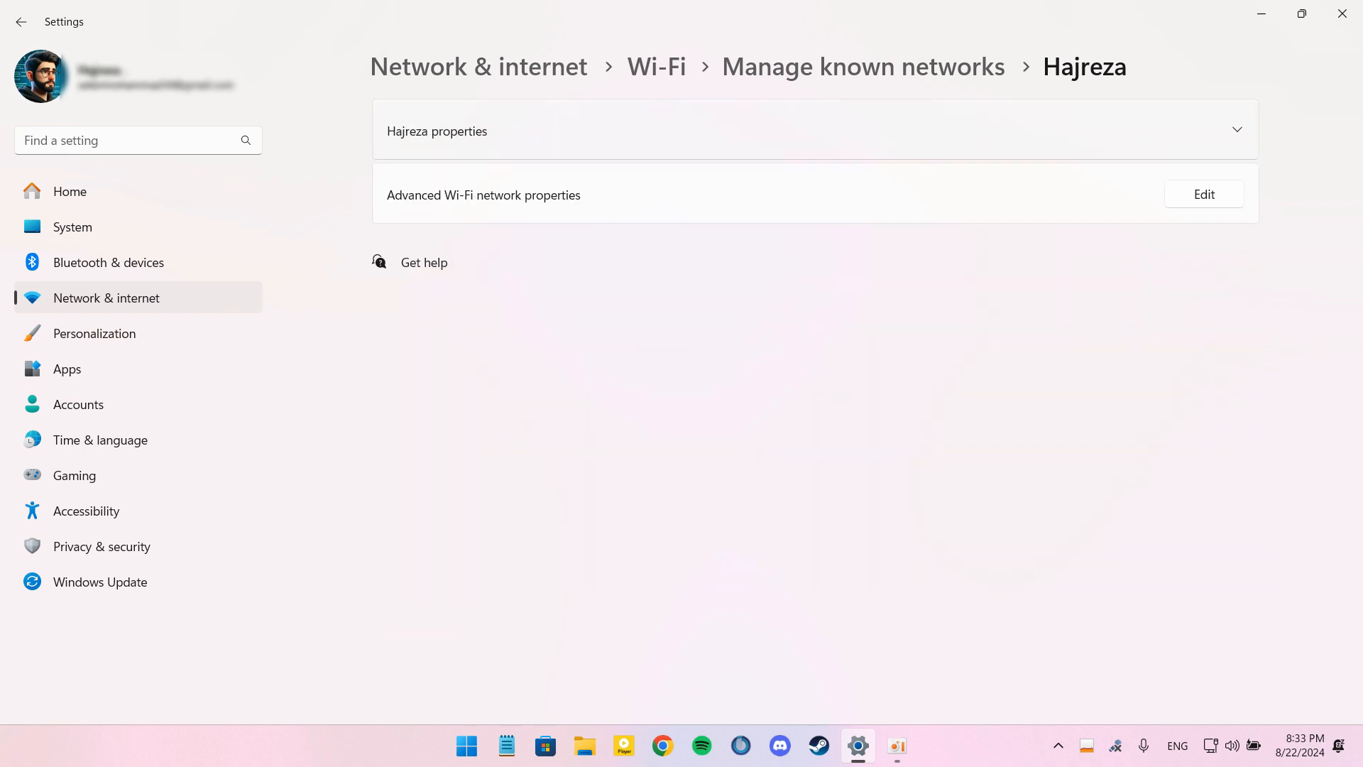
left_click(479, 67)
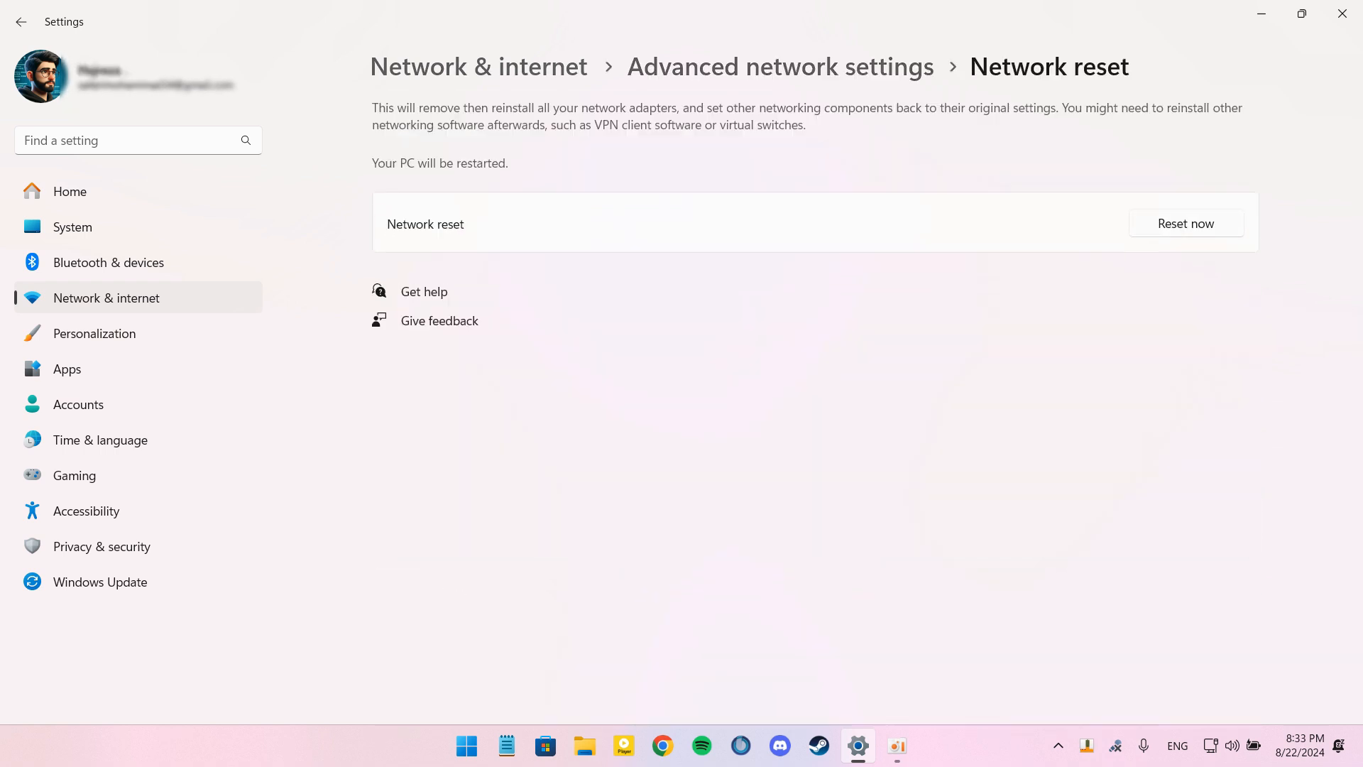
mouse_move(21, 22)
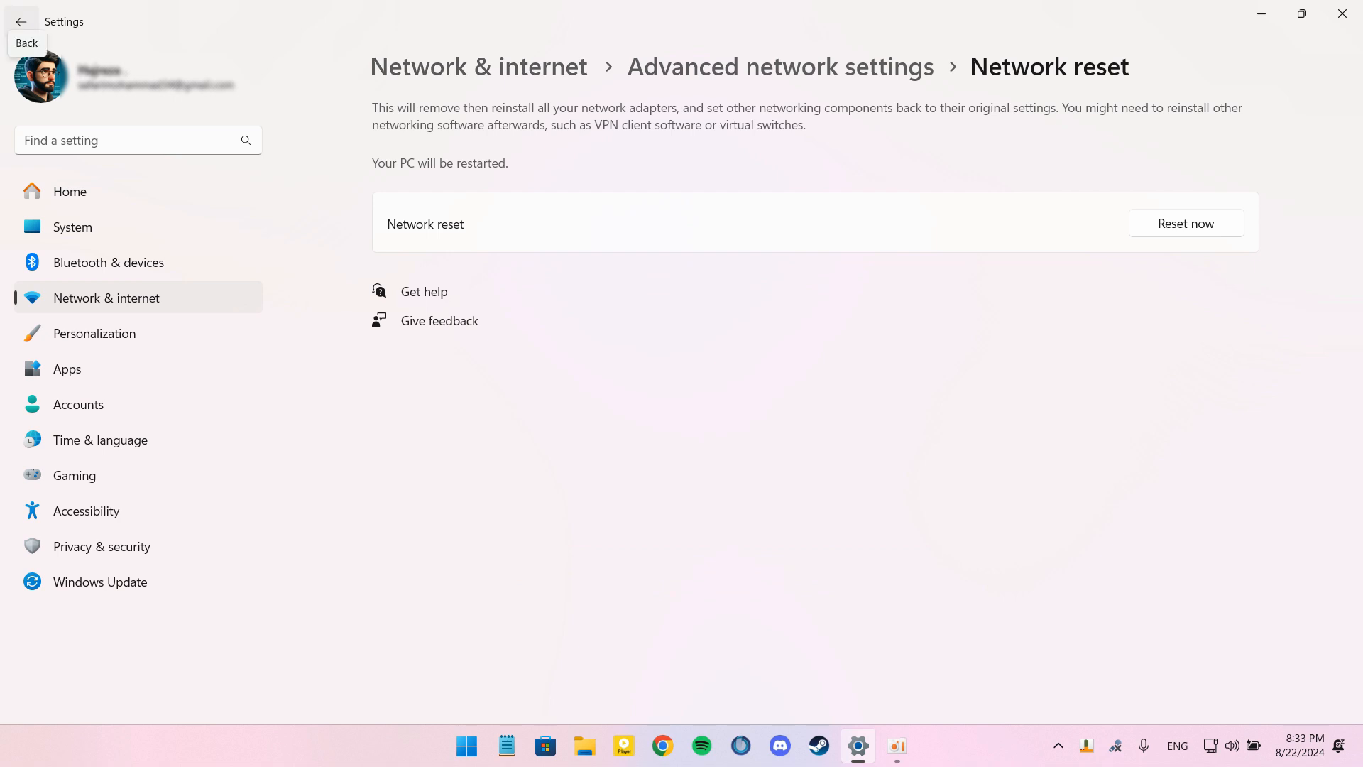
Step: Return from Network reset to Advanced network settings and scroll down the page
left_click(21, 22)
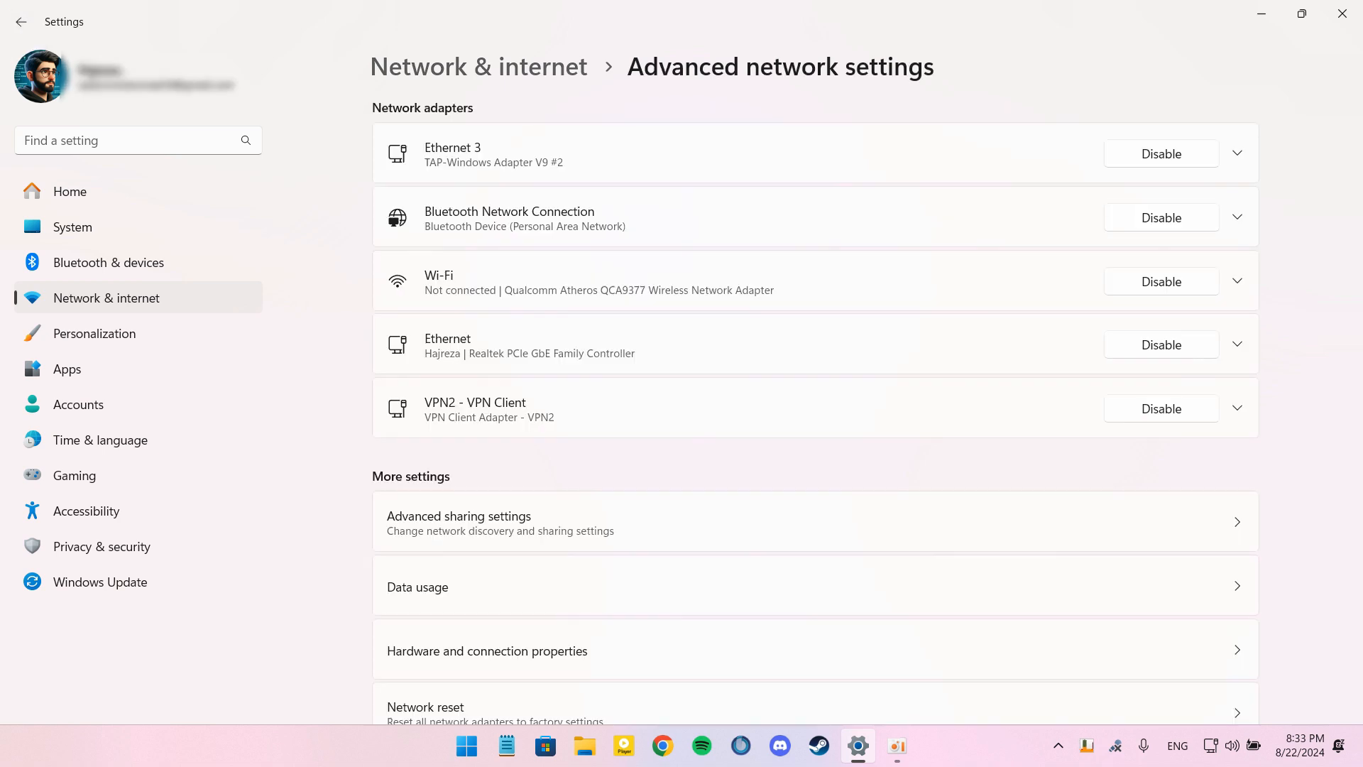
scroll("down", 3)
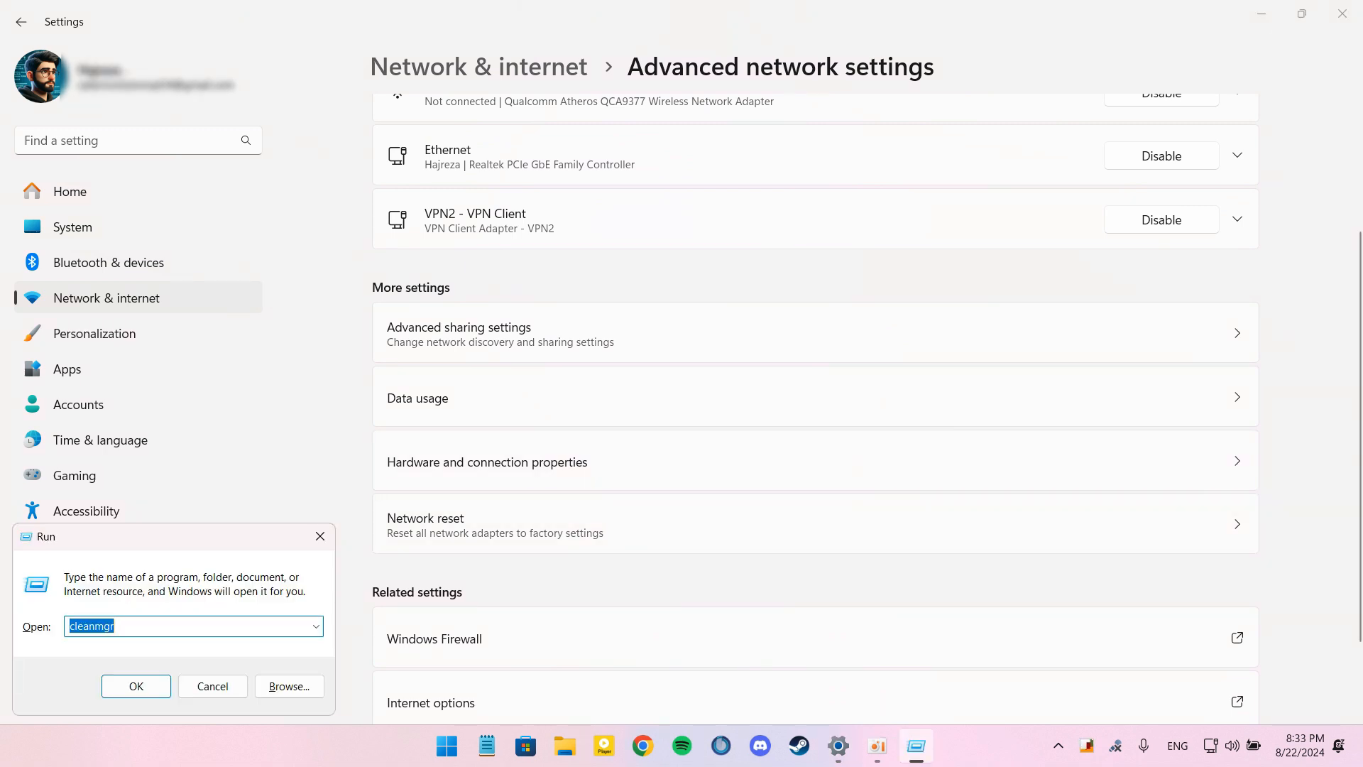
Step: Via ncpa.cpl, set the adapter's IPv4 DNS servers to 8.8.8.8 and 8.8.4.4 and confirm
type("ncpa.")
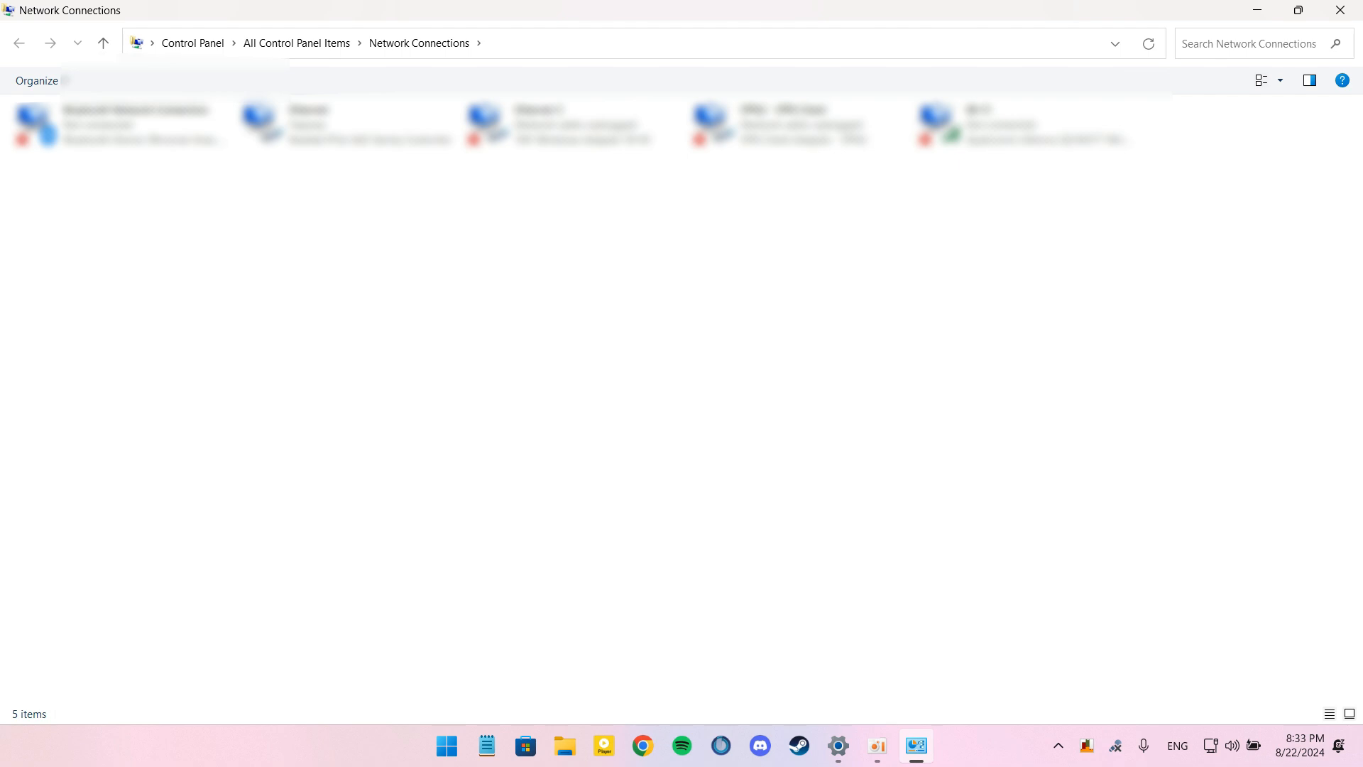
left_click(1025, 125)
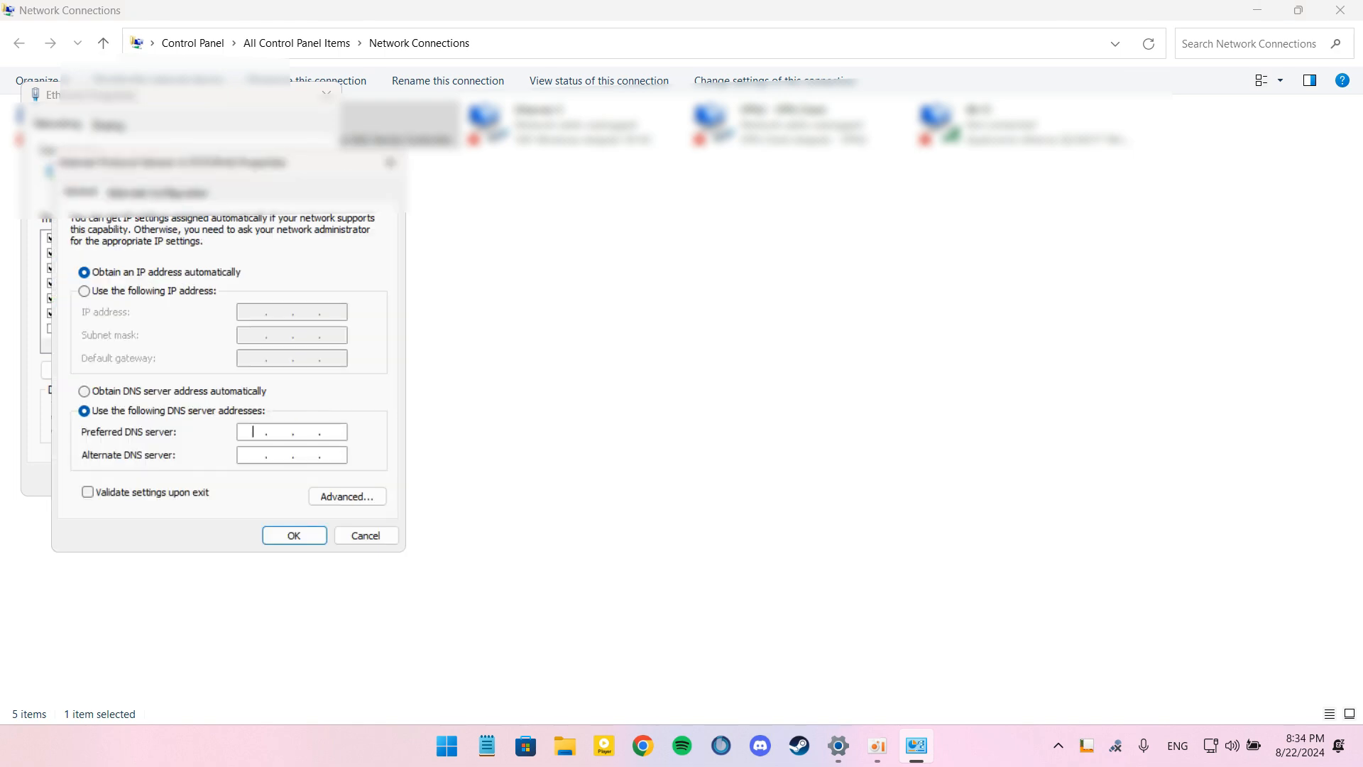
type("8.8.8.")
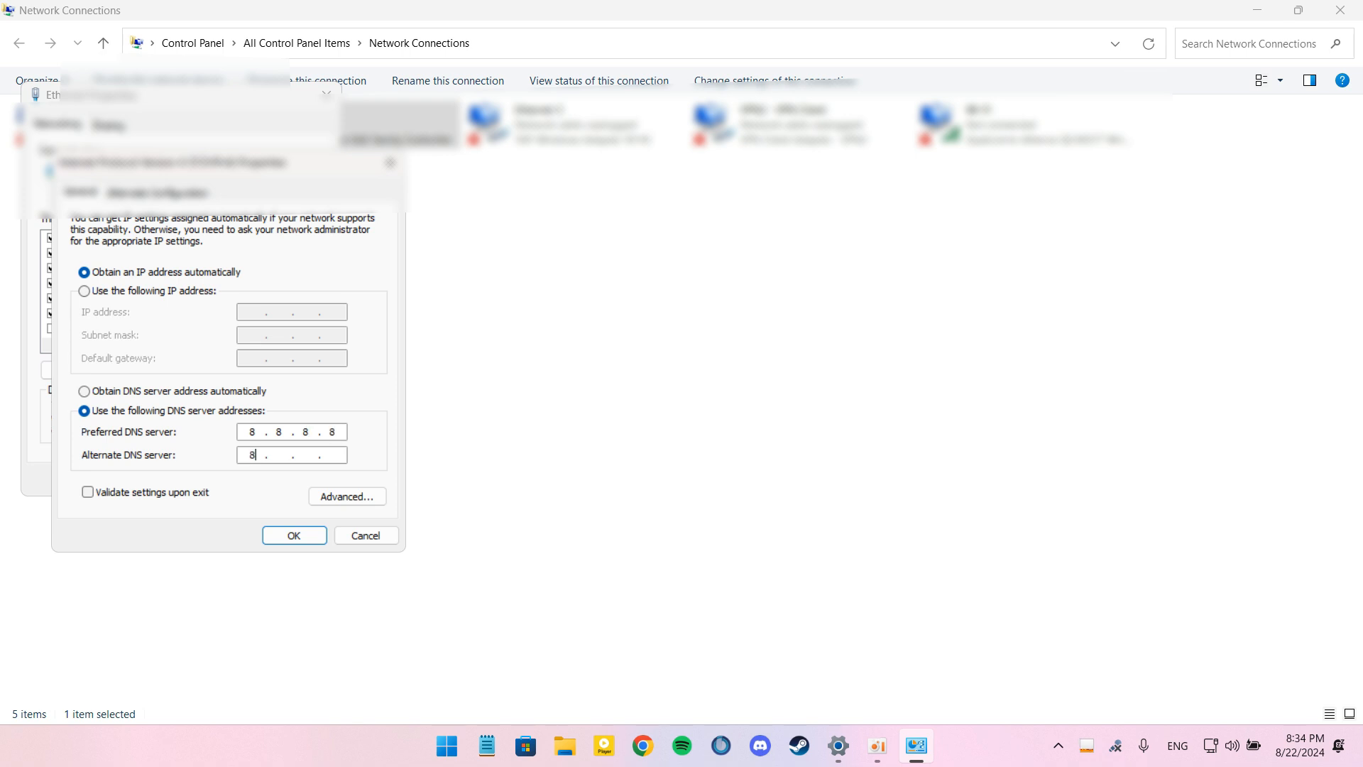
type("8.4.4")
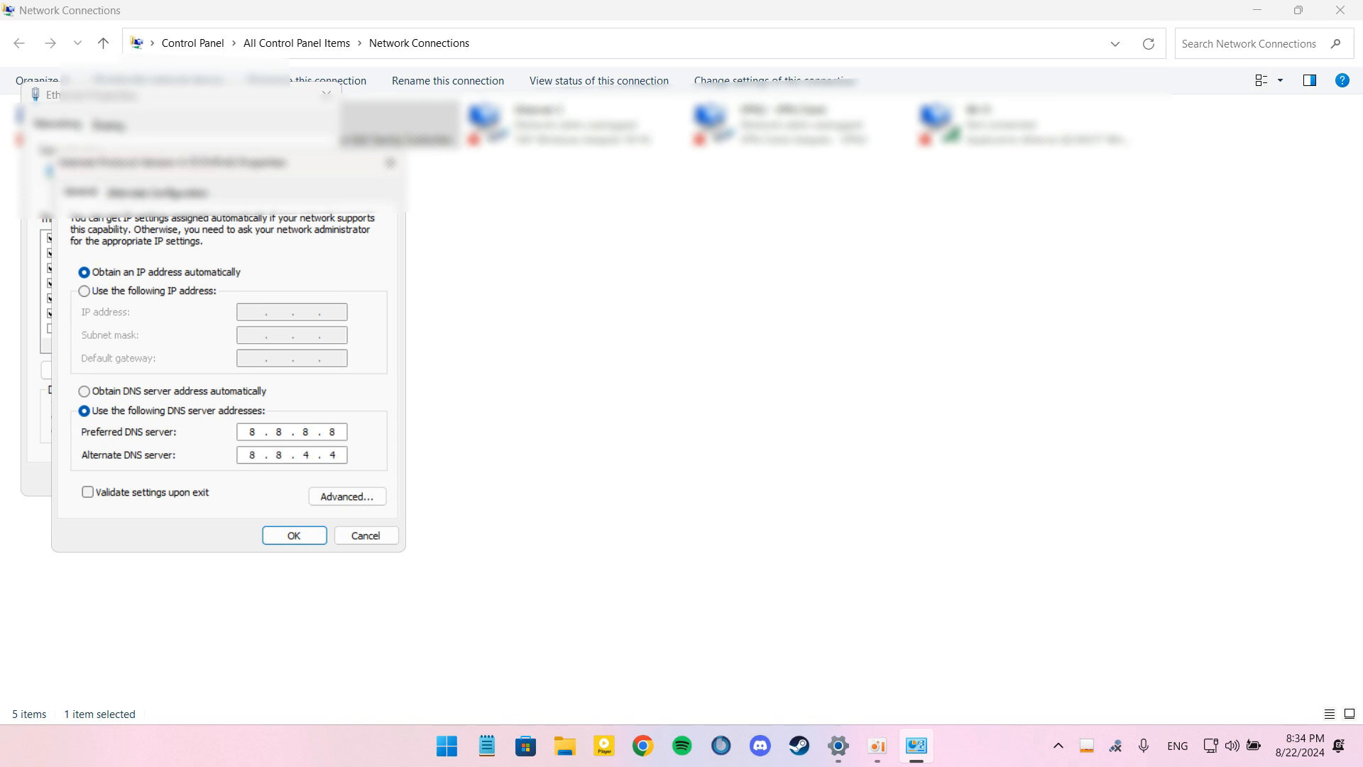
left_click(294, 535)
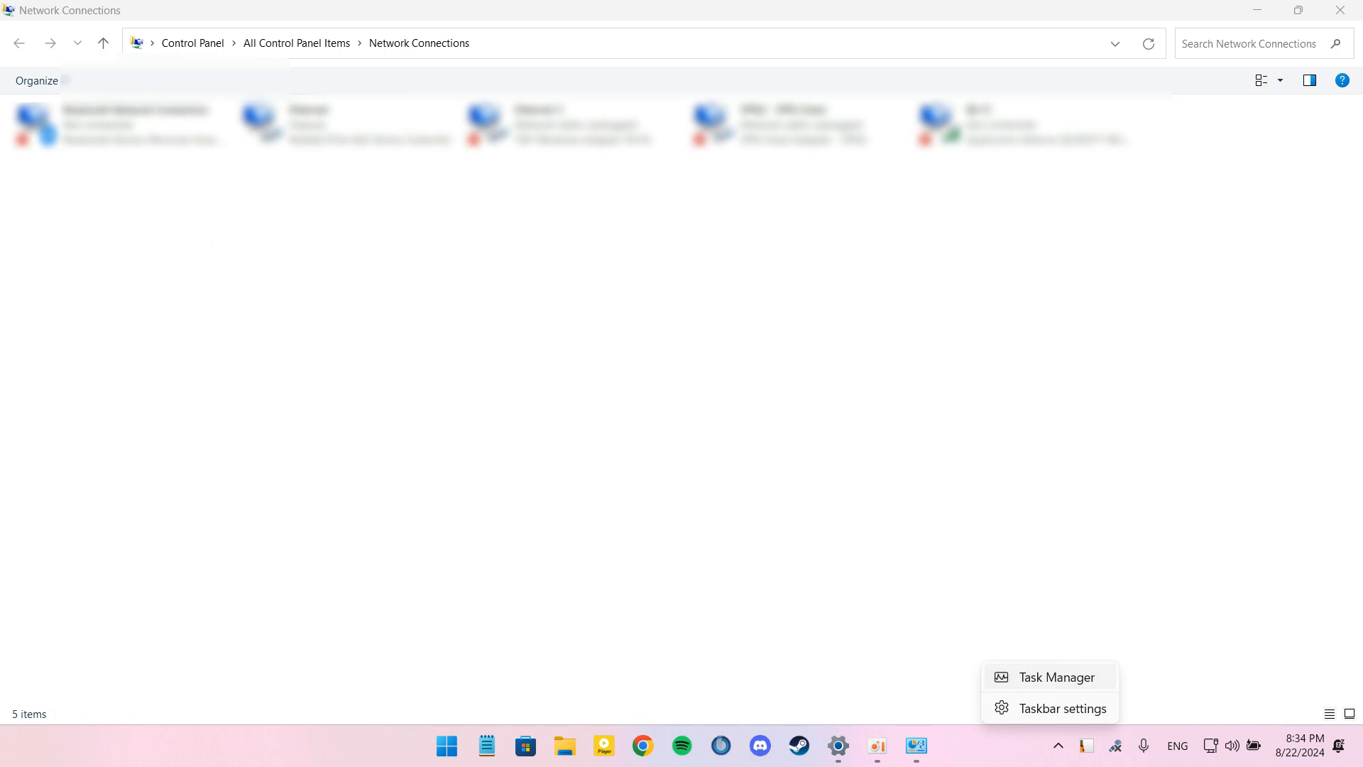
Step: Launch Task Manager and review the Startup apps list with their status and impact
left_click(1056, 677)
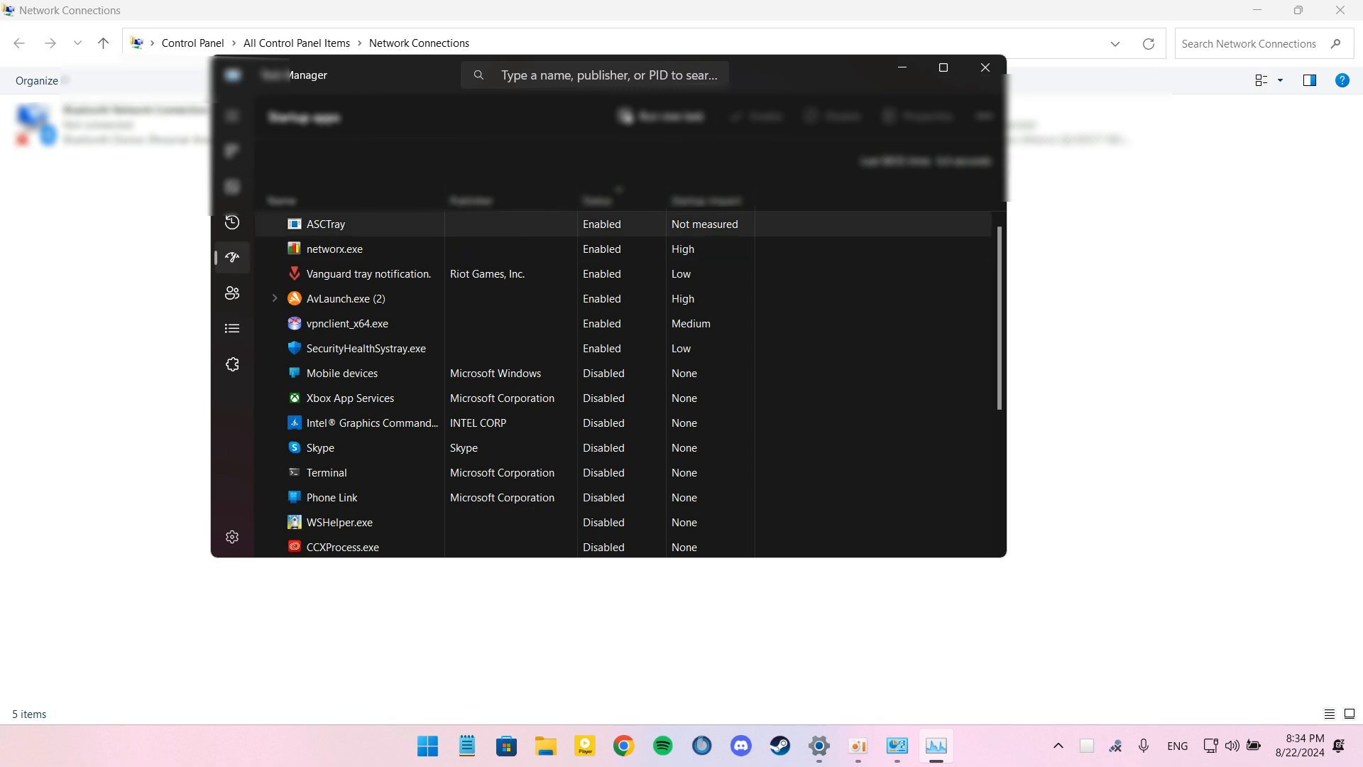
scroll("down", 3)
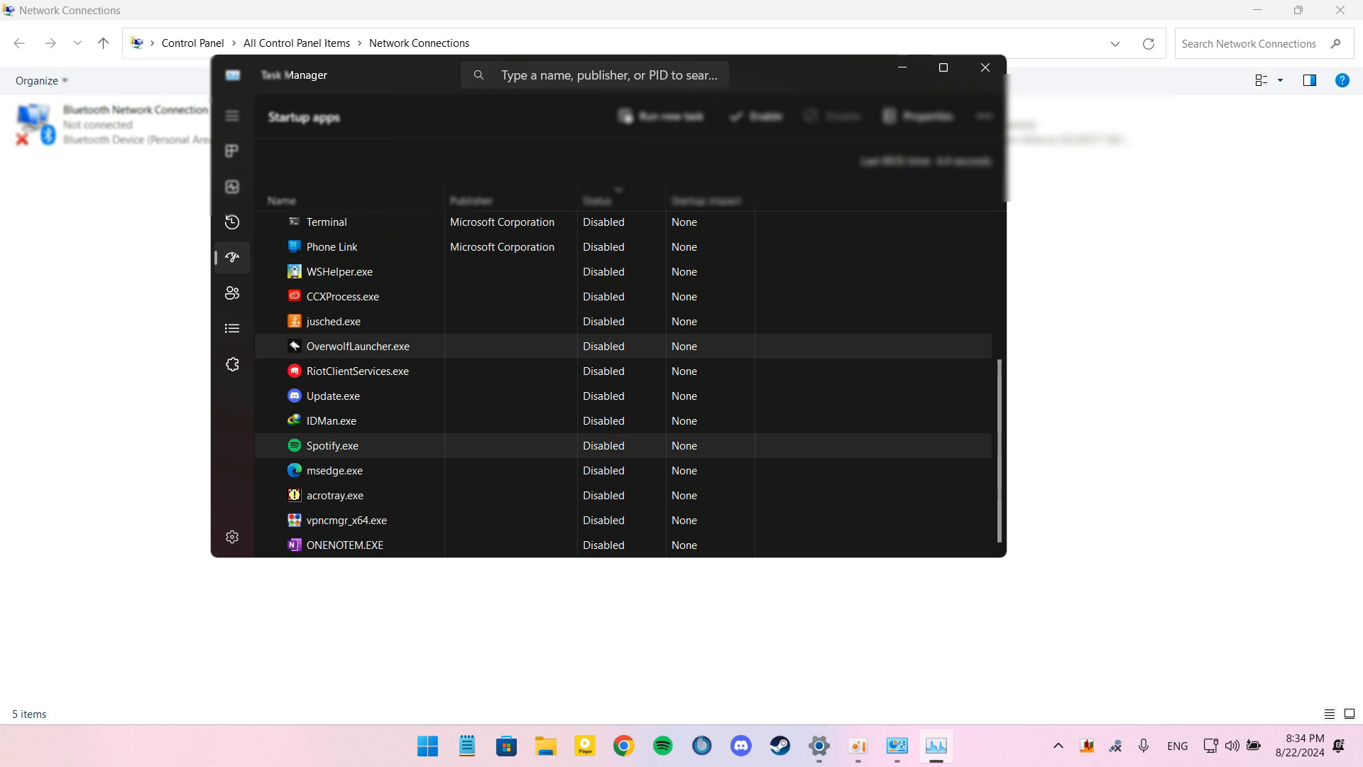
scroll("up", 3)
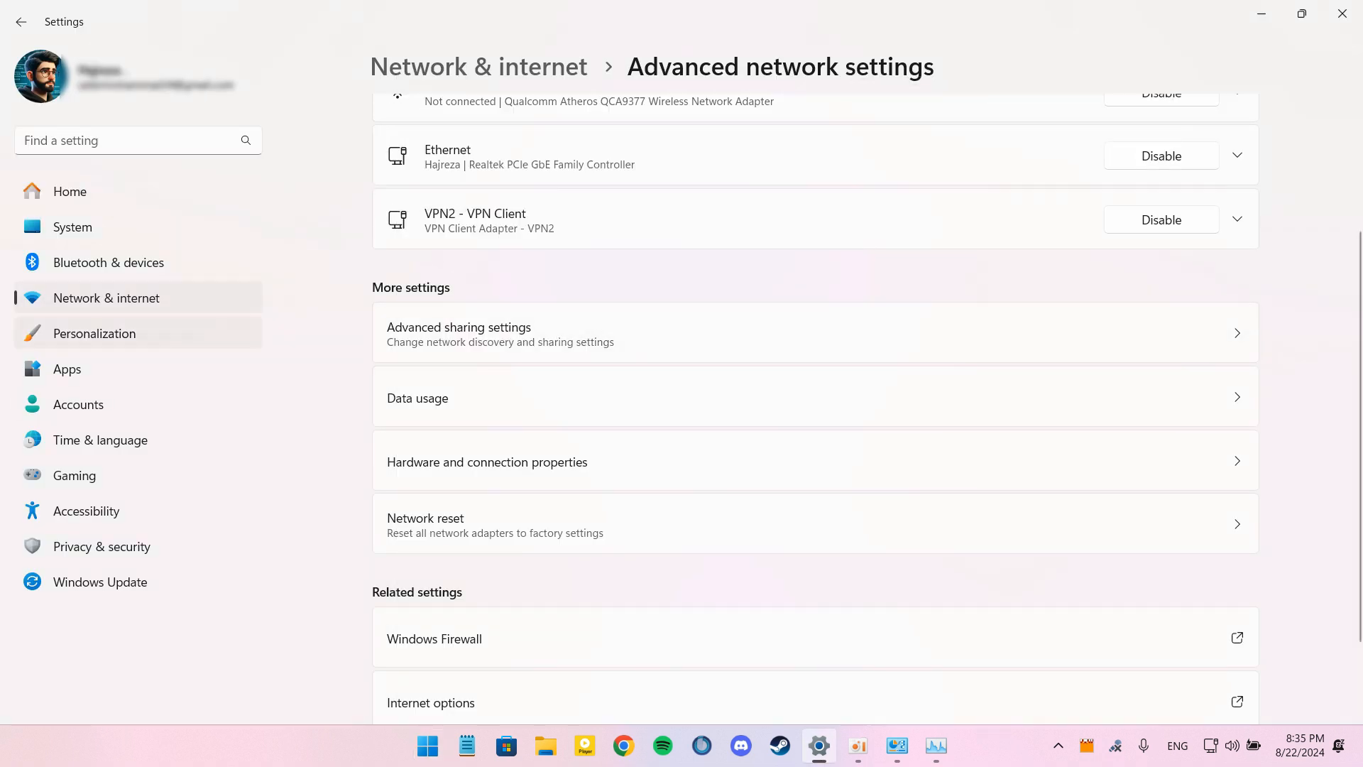
Step: In Calculator's advanced app options set background permission to Never, then return to Installed apps
left_click(67, 369)
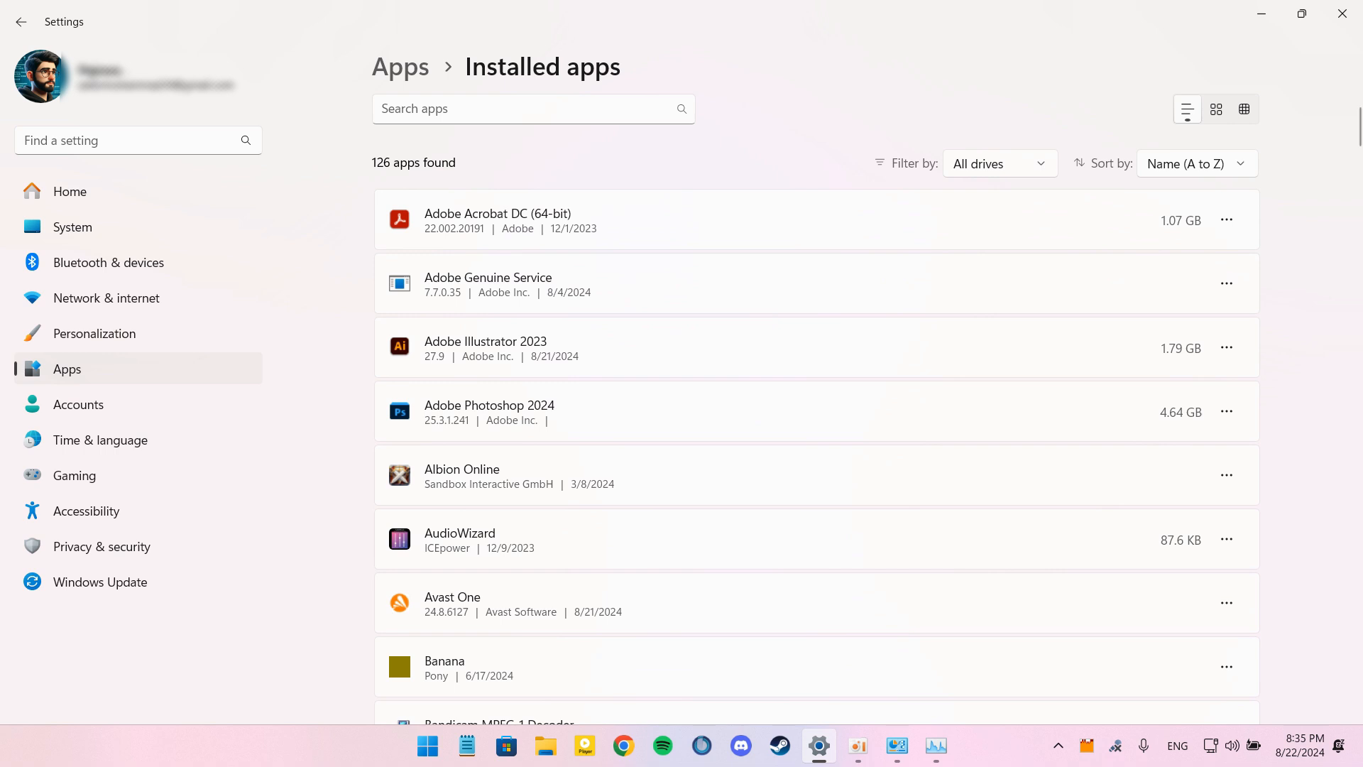
scroll("down", 3)
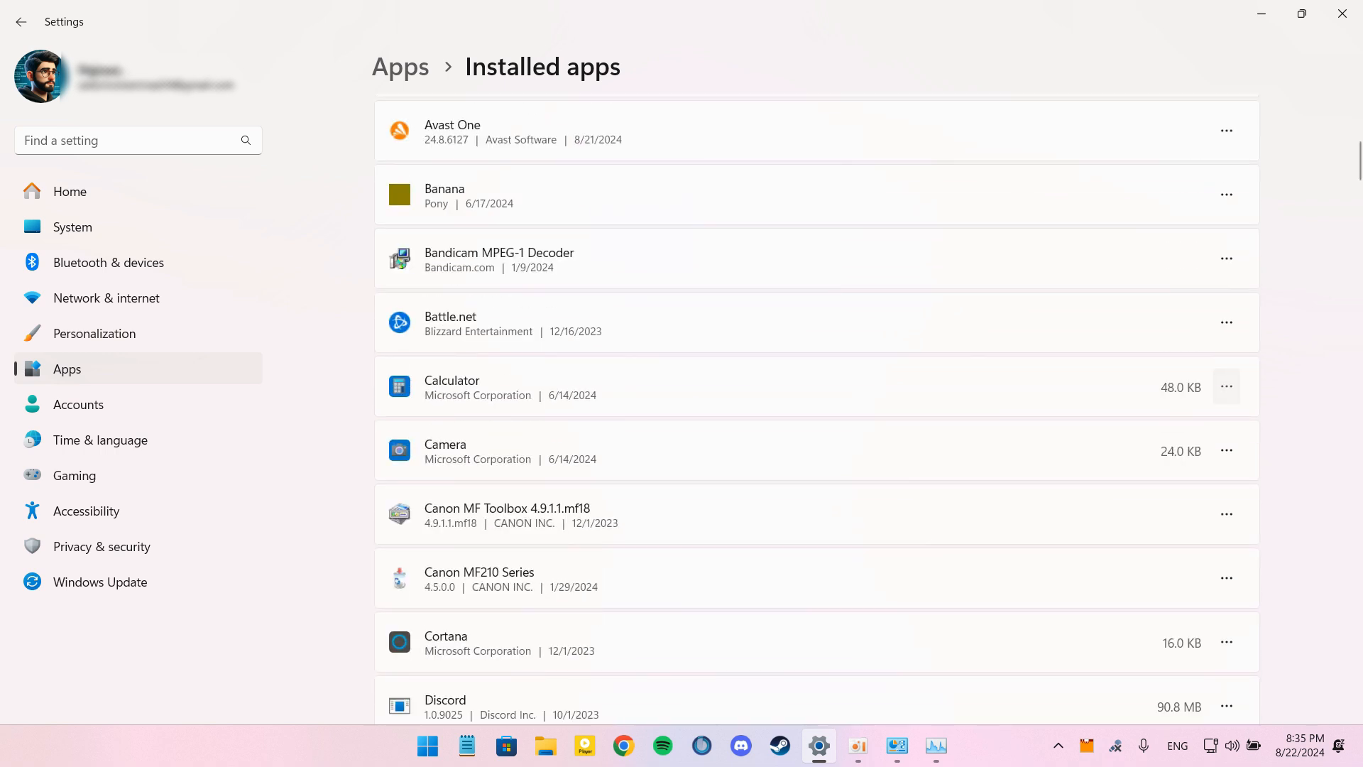
left_click(1225, 387)
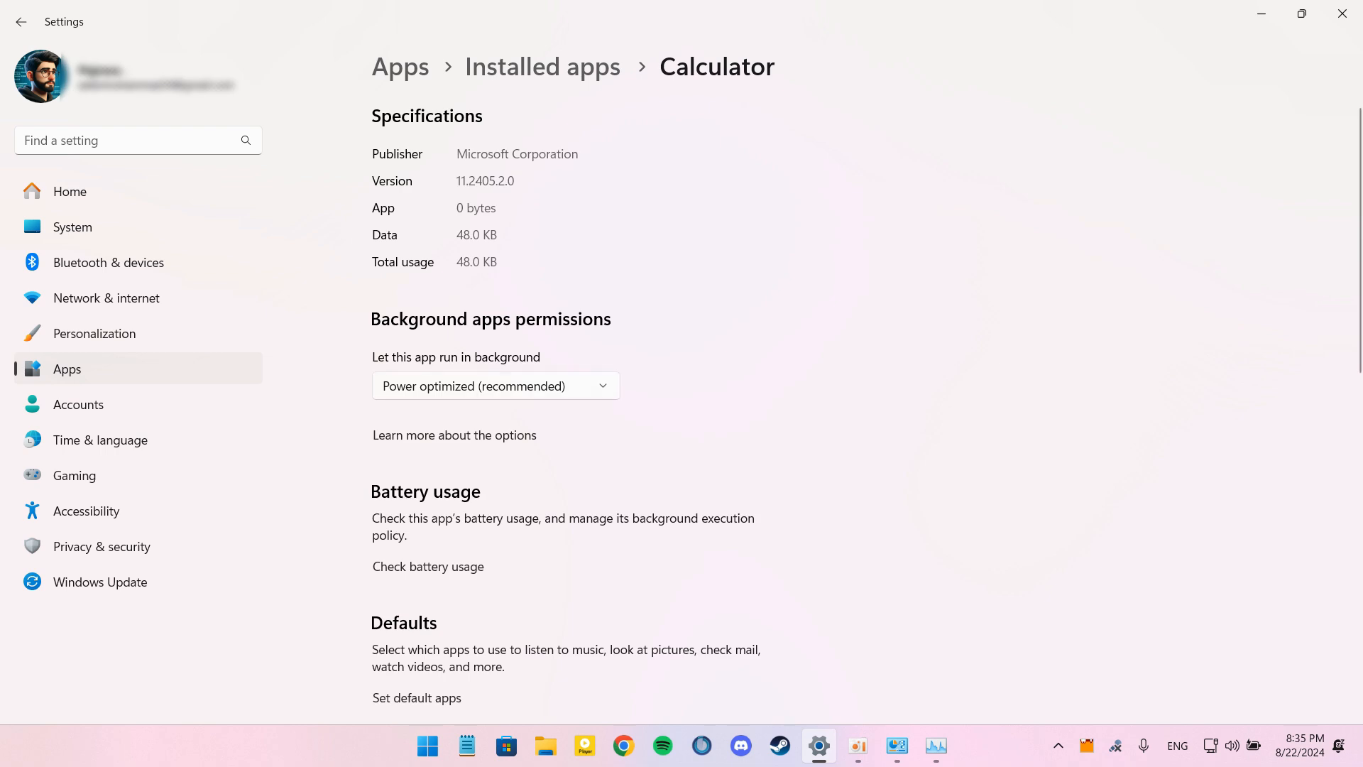
scroll("down", 3)
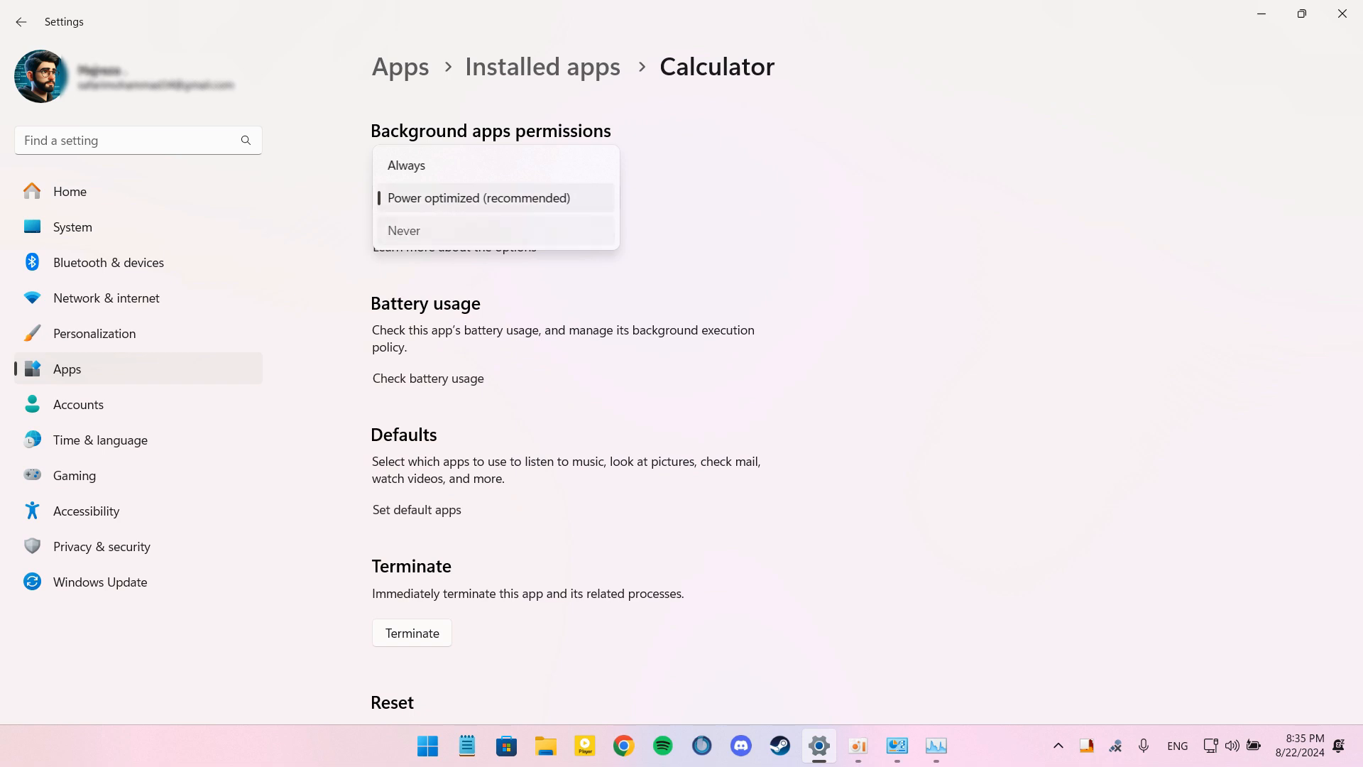
left_click(404, 230)
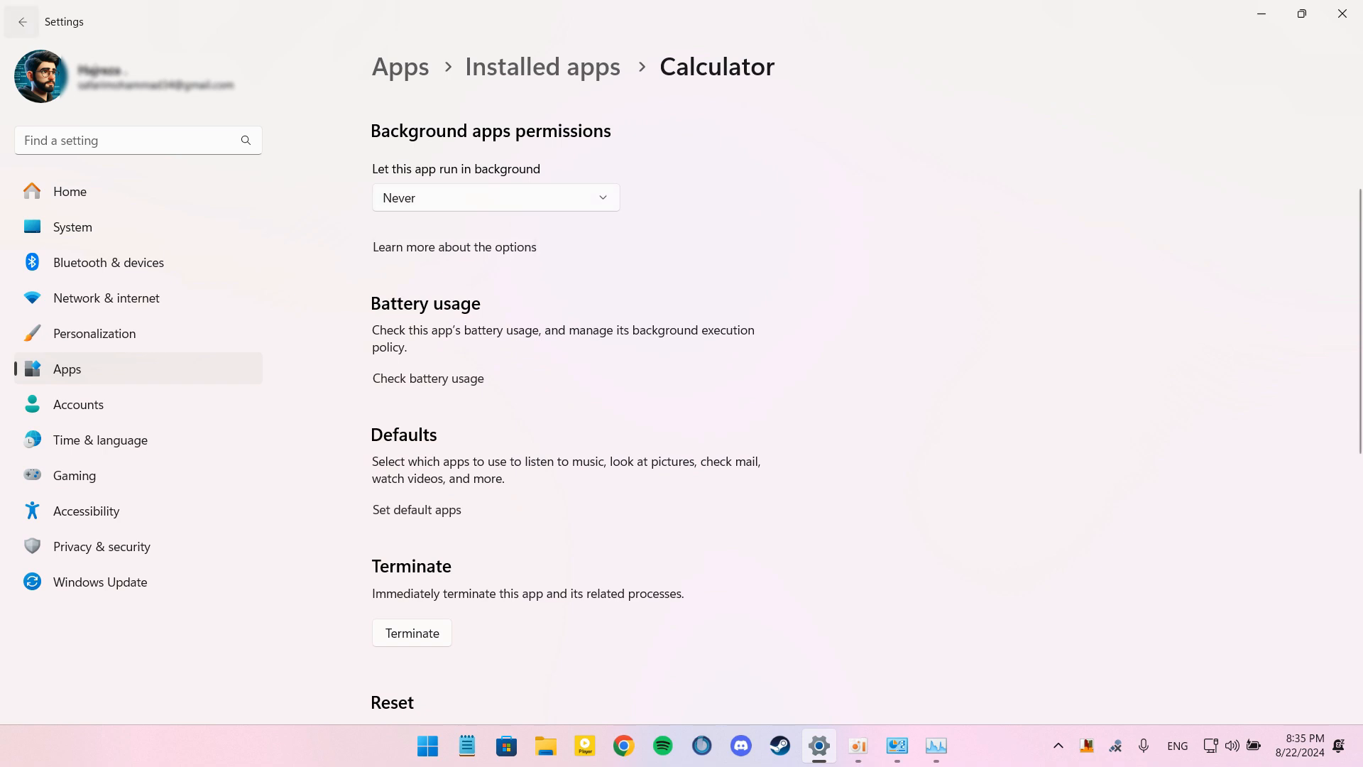
left_click(21, 21)
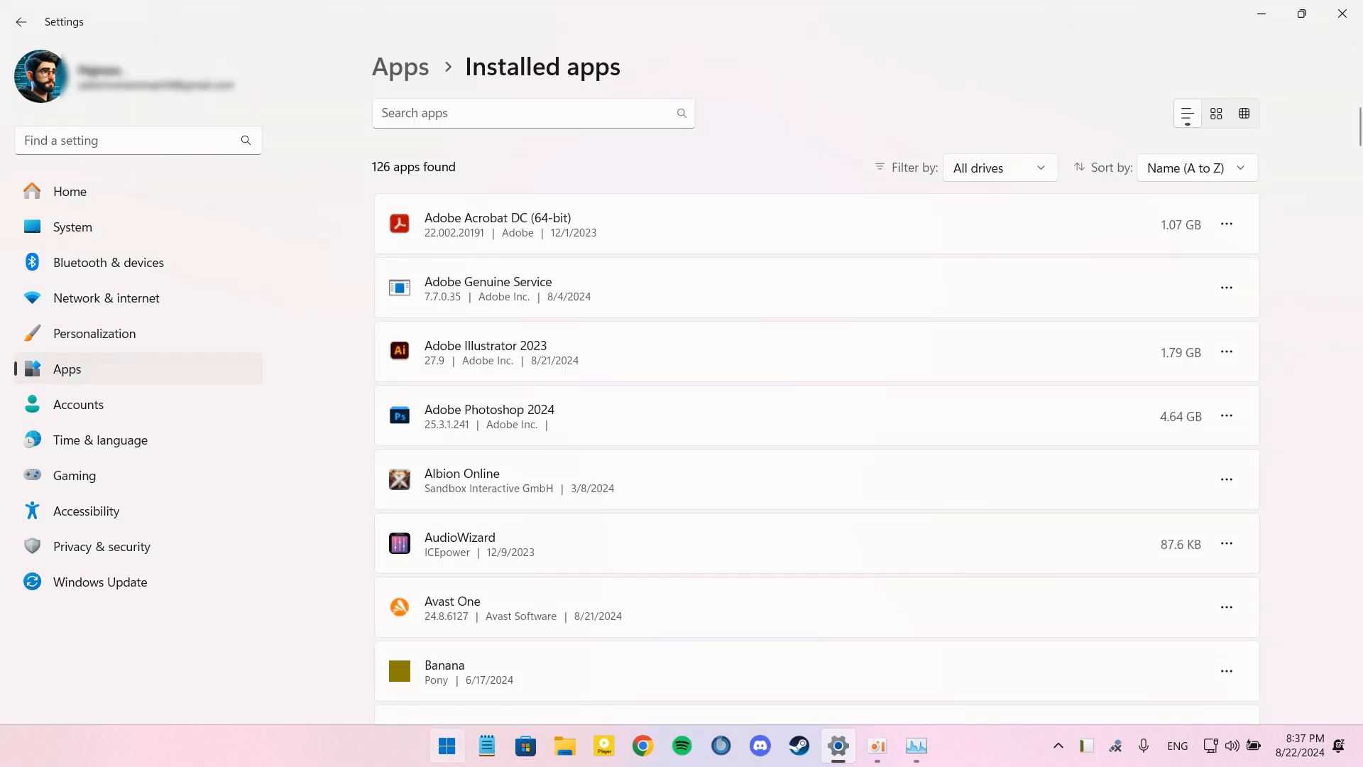
Step: From Control Panel's Device Manager, disable Large Send Offload on the Realtek PCIe GbE adapter
left_click(446, 746)
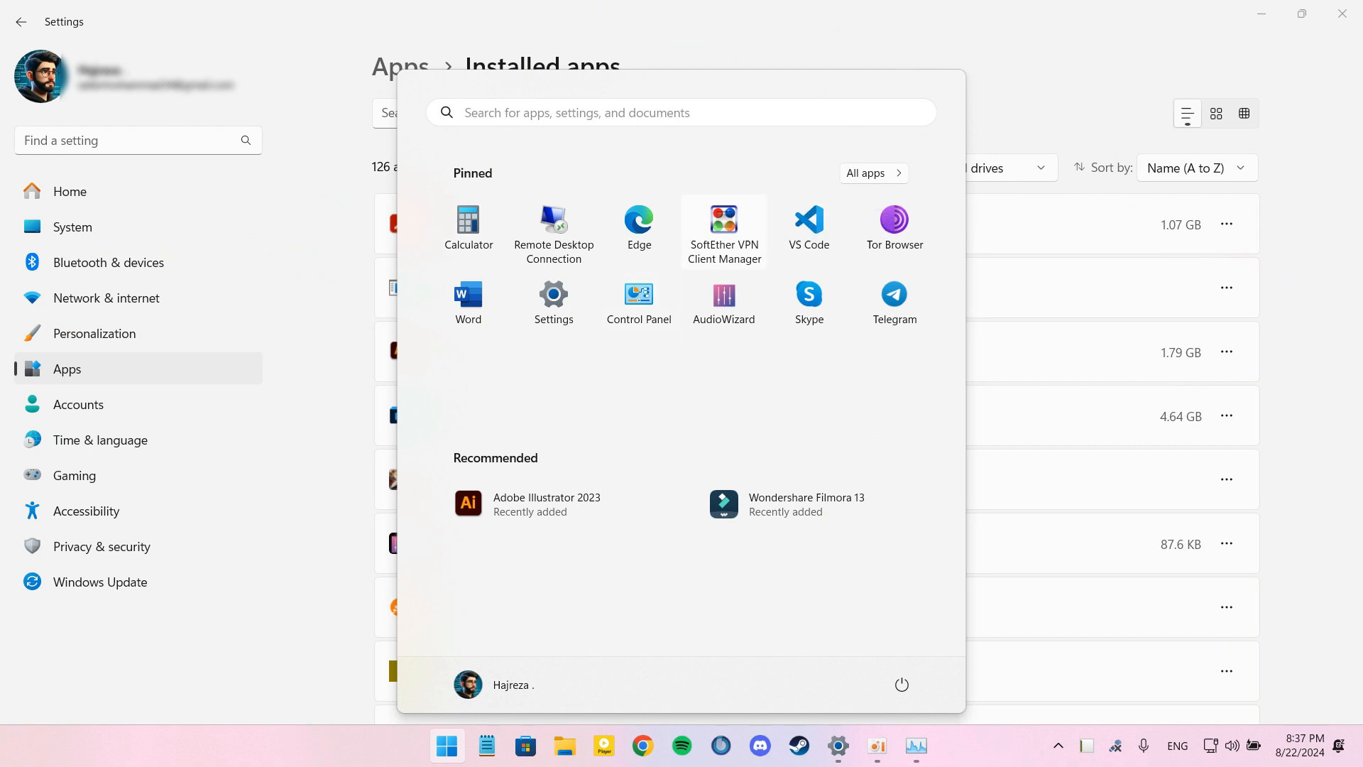
left_click(637, 301)
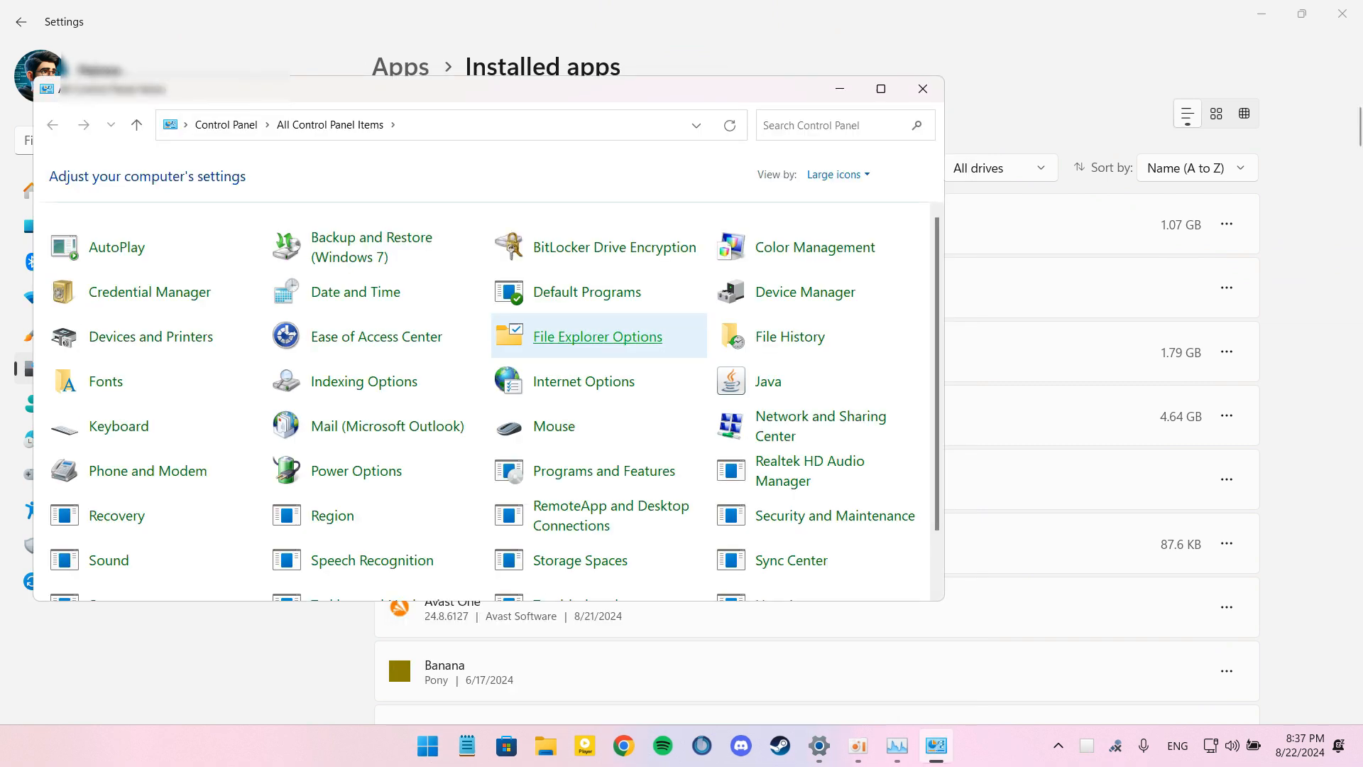
mouse_move(375, 337)
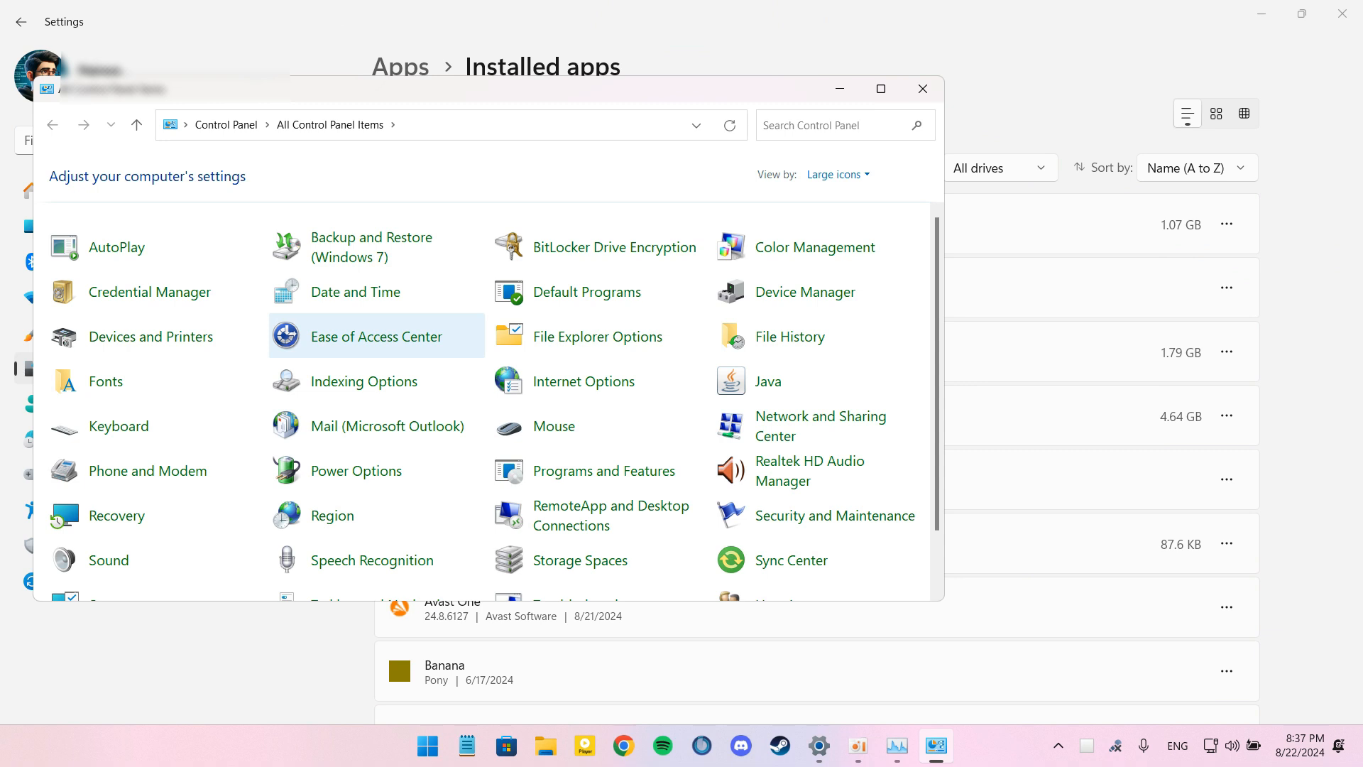
mouse_move(804, 291)
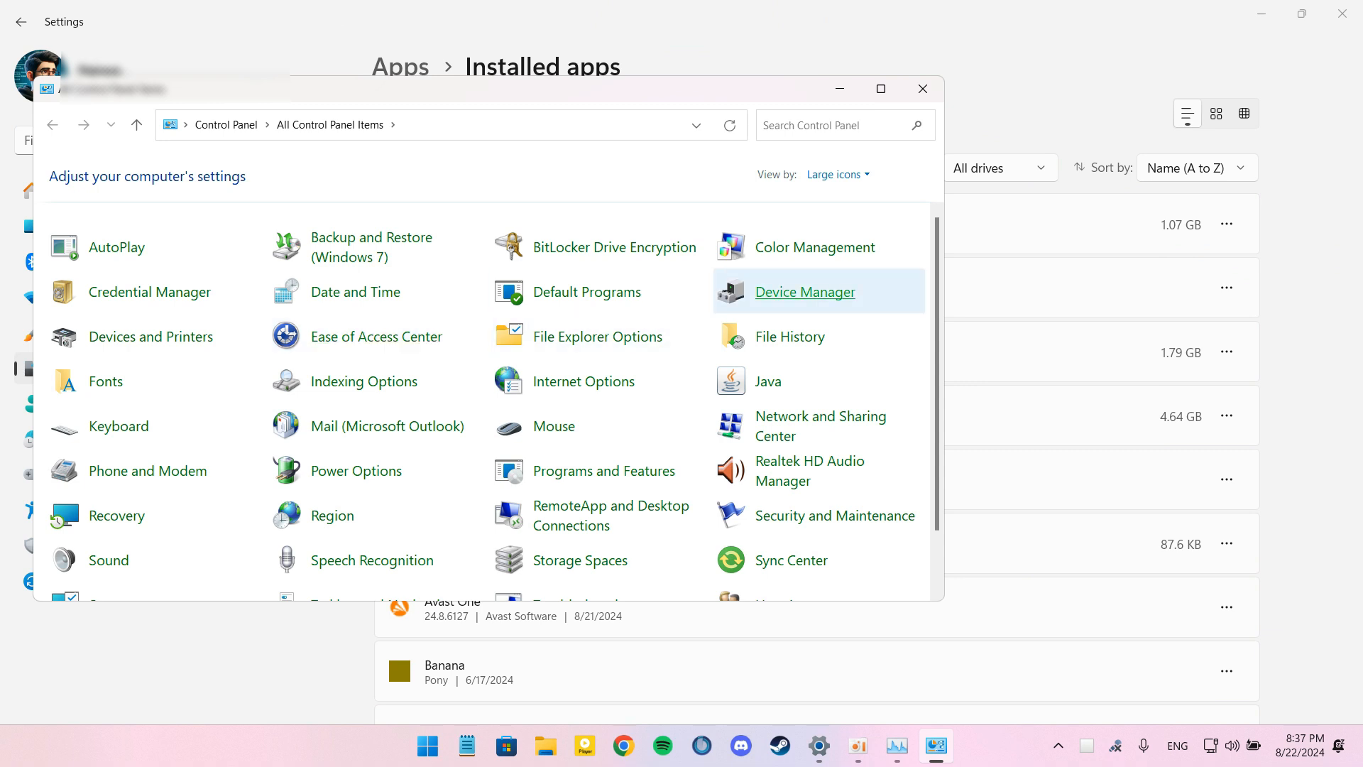
left_click(804, 292)
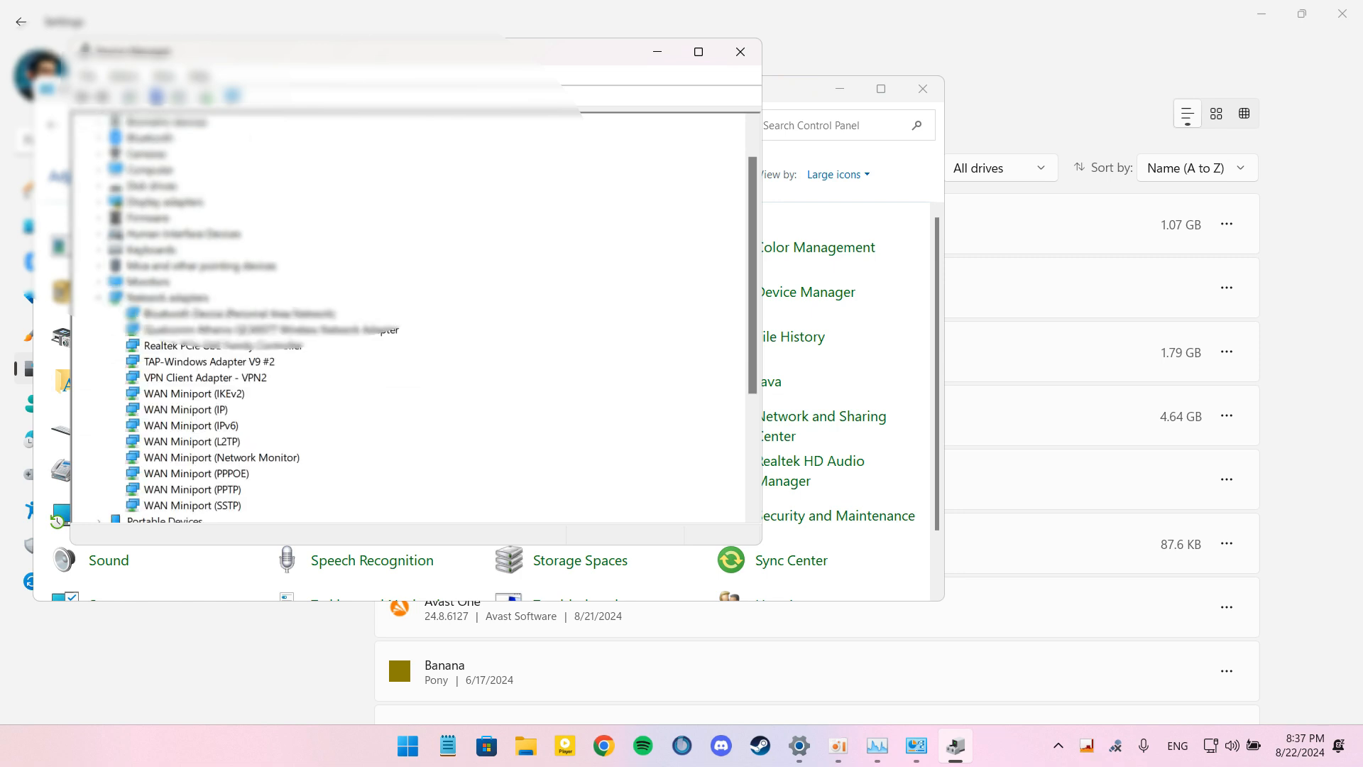
left_click(262, 328)
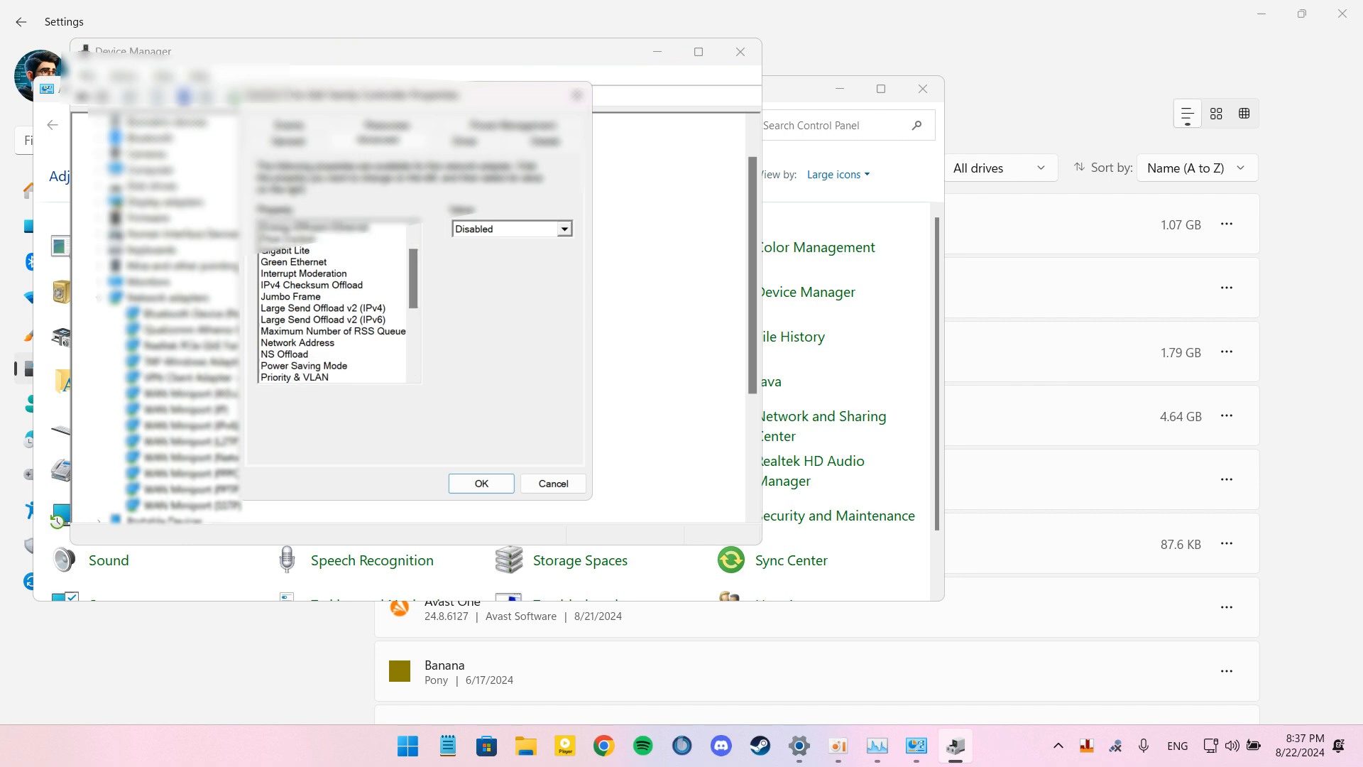
left_click(328, 308)
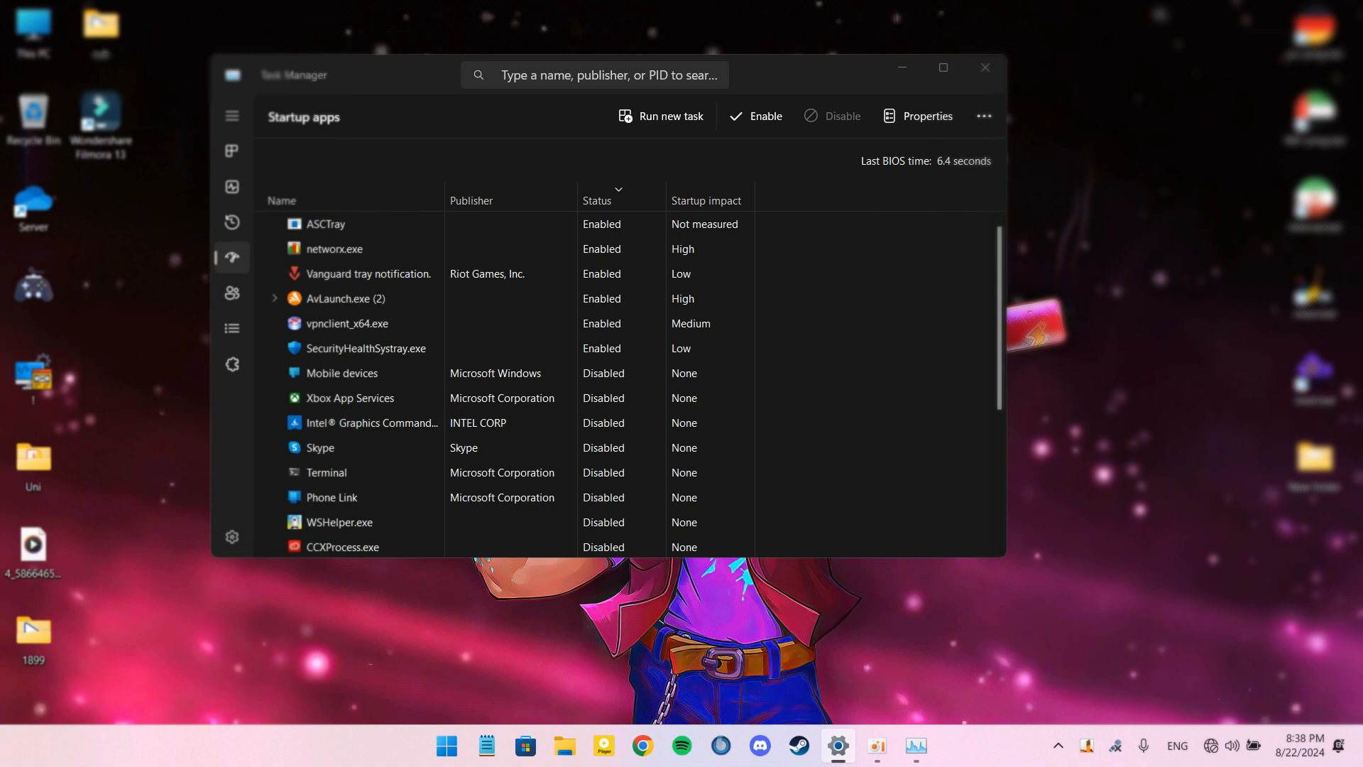
Step: Close Task Manager, turn on Delivery Optimization downloads from other local PCs in Windows Update, then close Settings
left_click(983, 66)
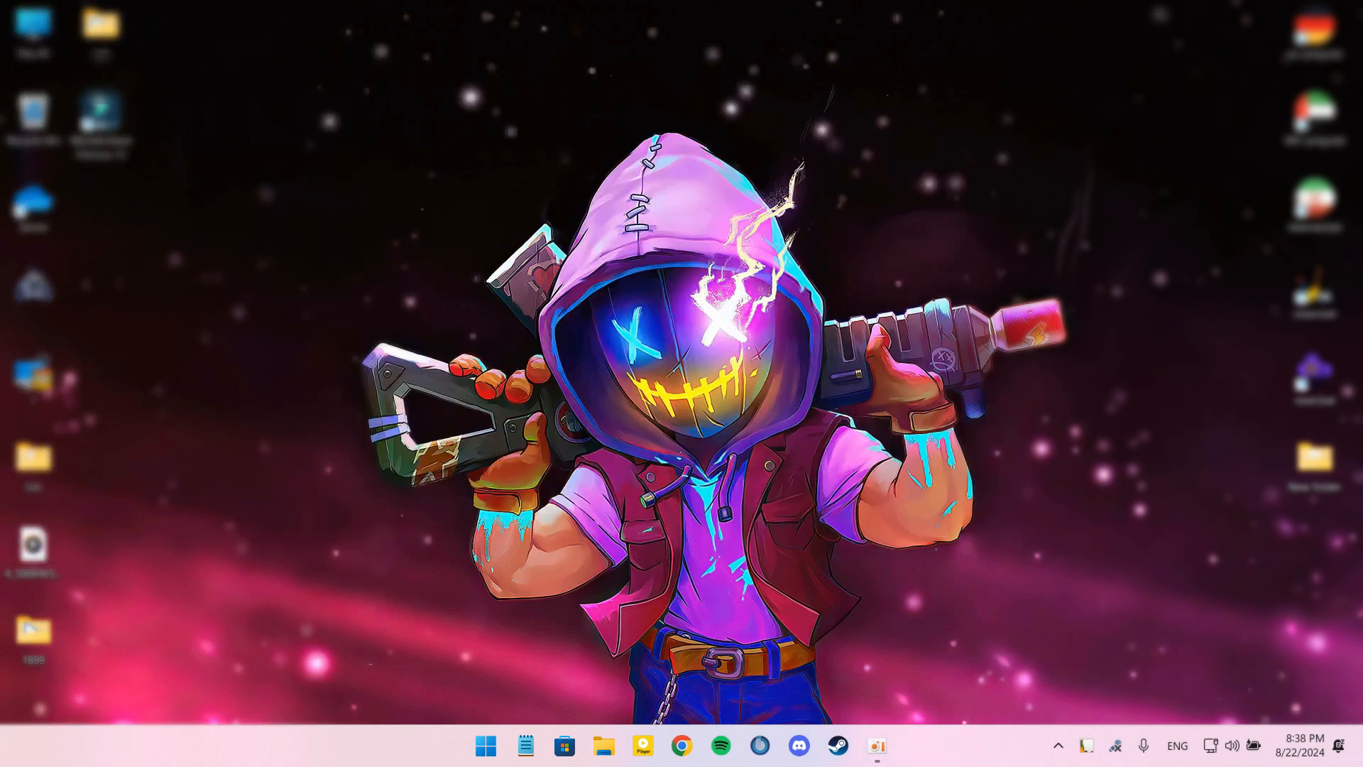
left_click(485, 745)
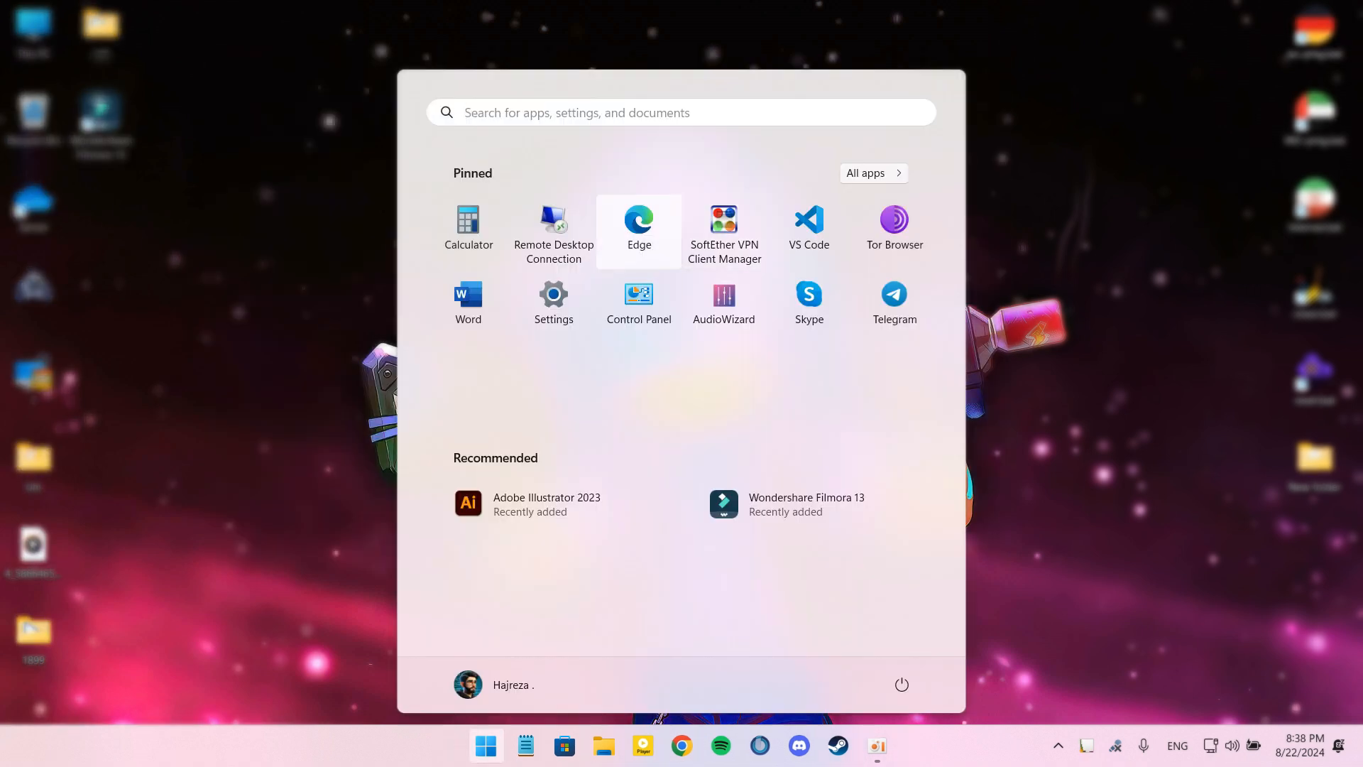
left_click(552, 294)
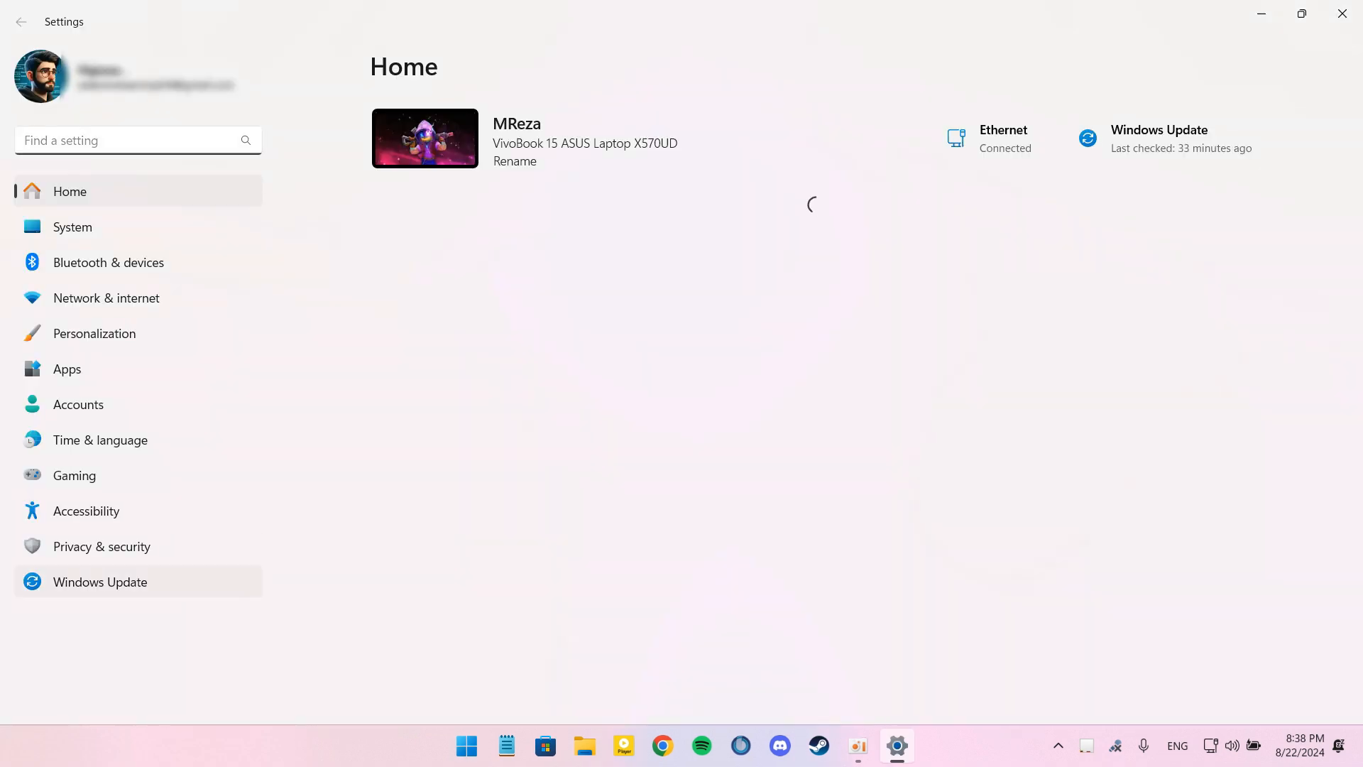
left_click(99, 582)
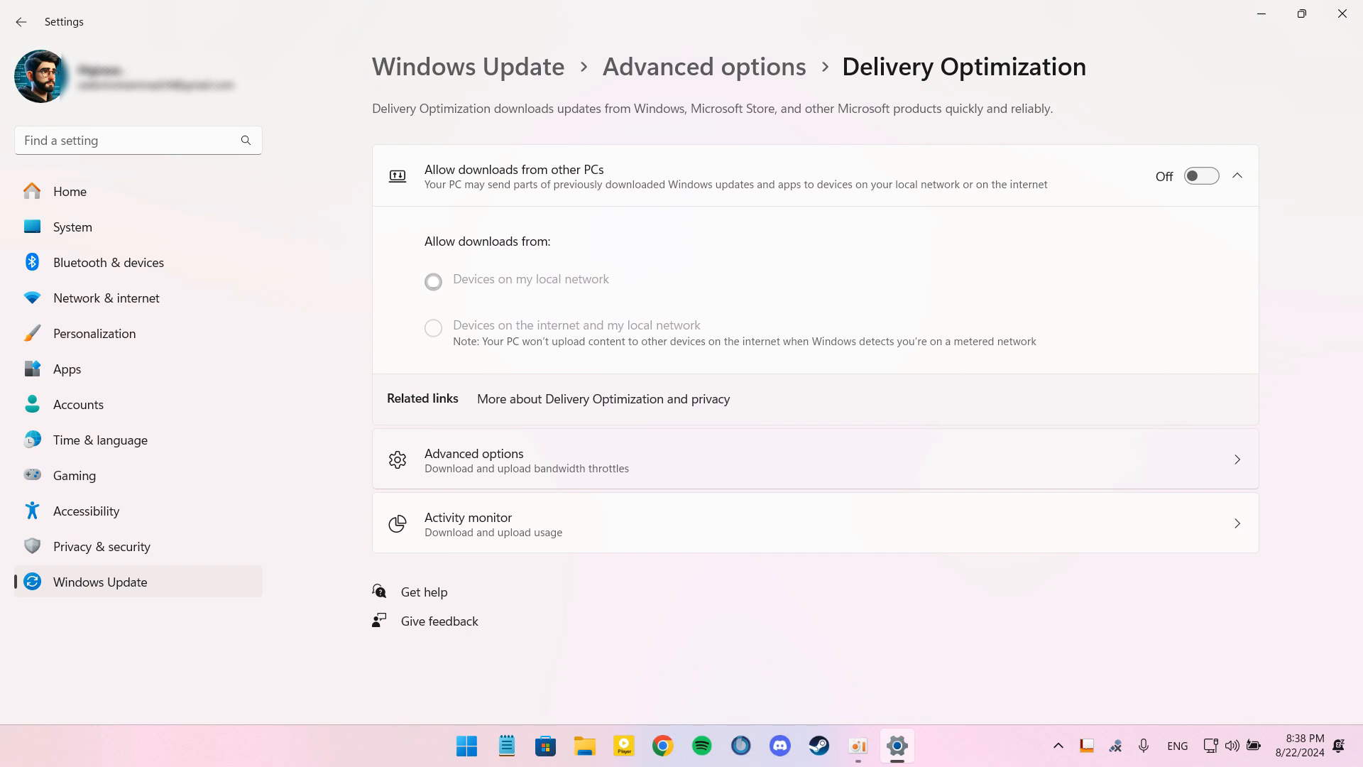
left_click(1202, 176)
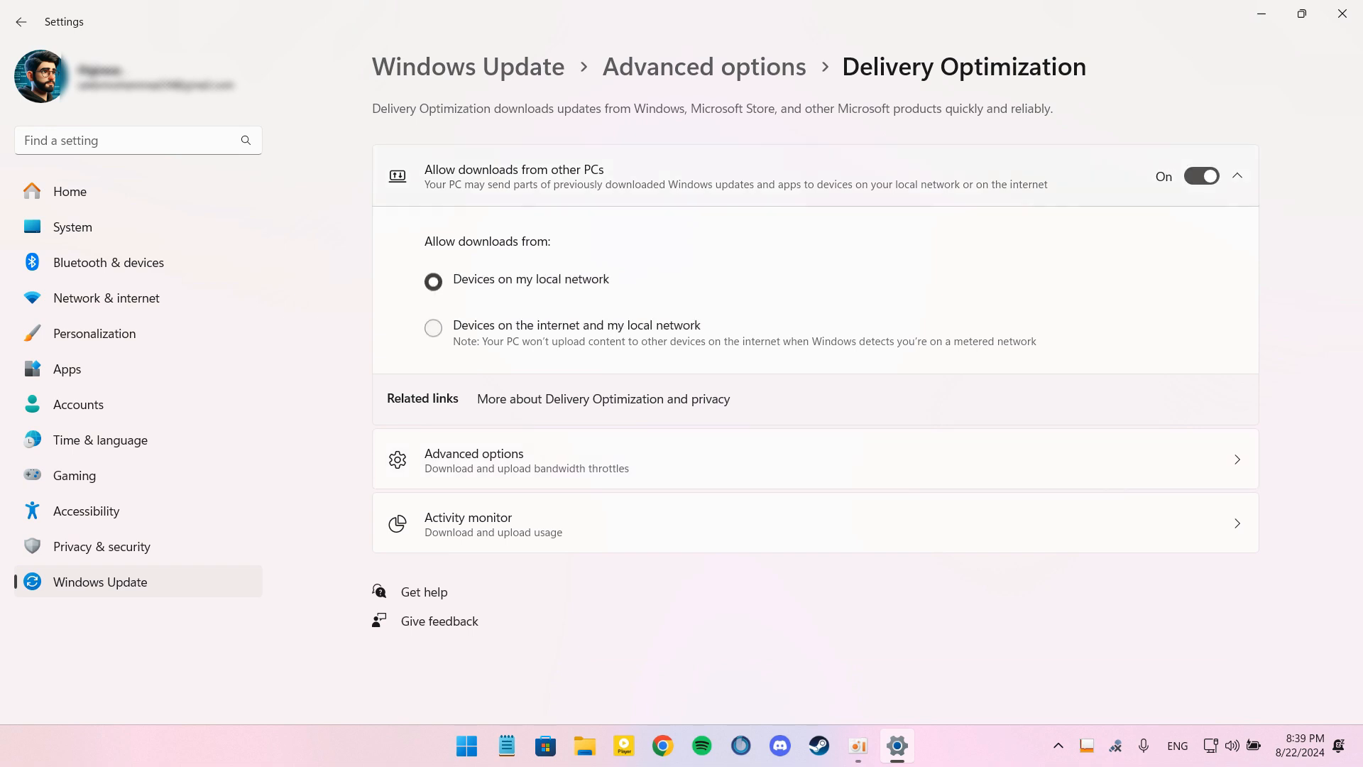
left_click(1201, 176)
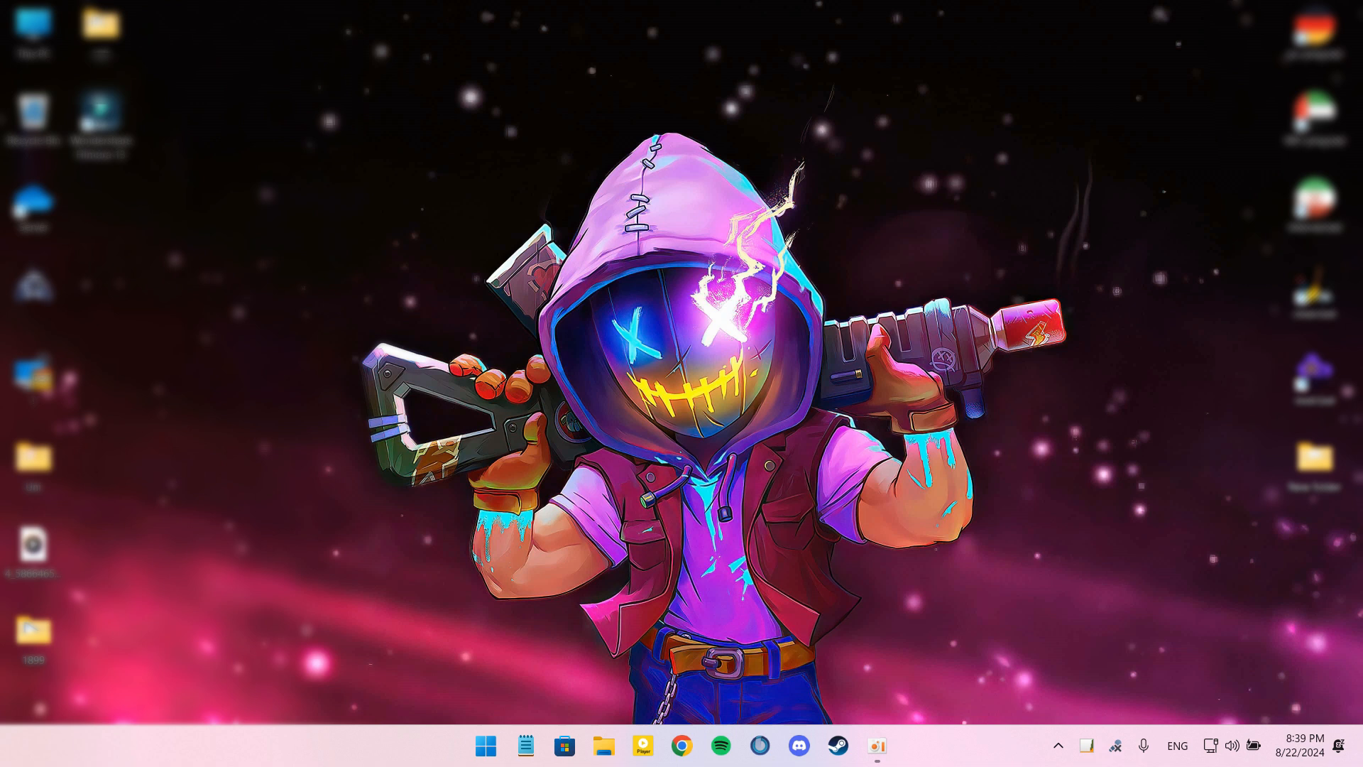
mouse_move(1058, 746)
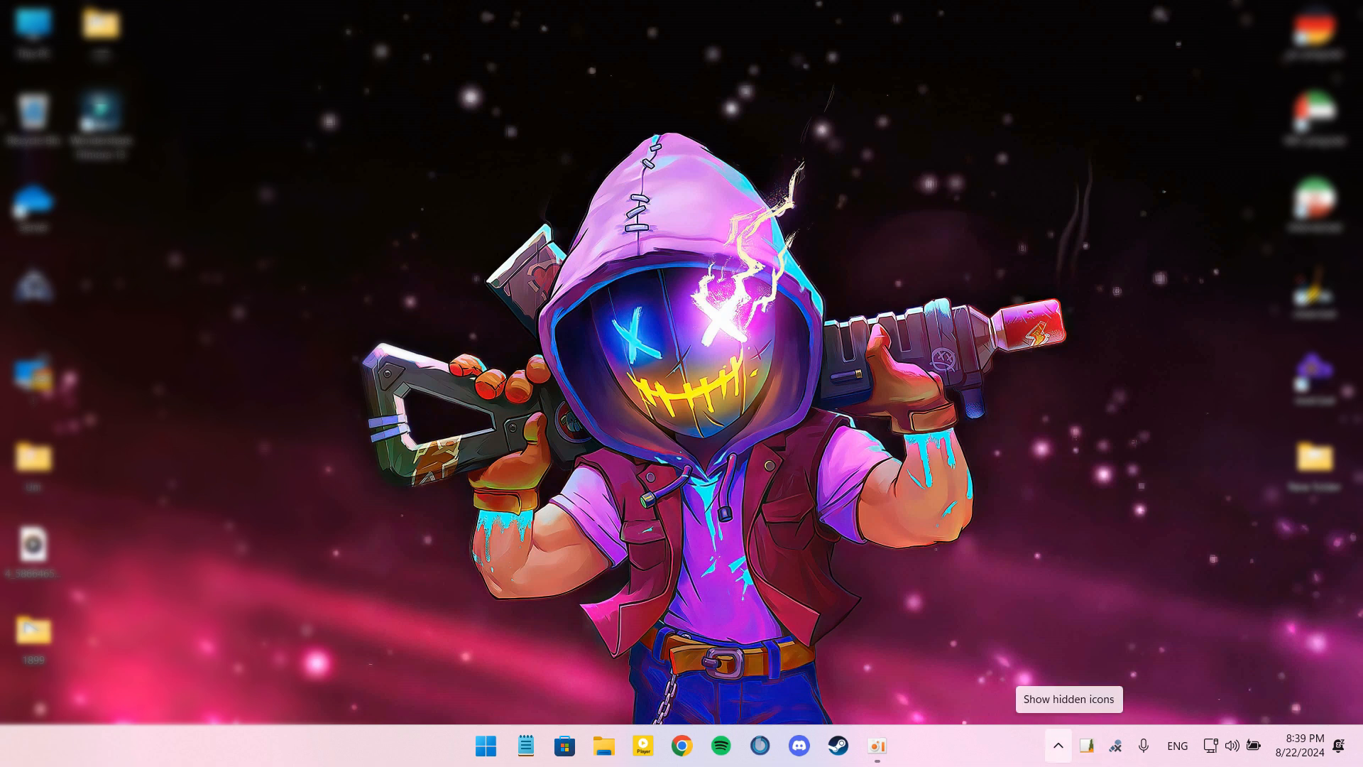
Step: From the tray, start an Avast One Deep Scan in Scan Center and close the window while it runs
left_click(1056, 746)
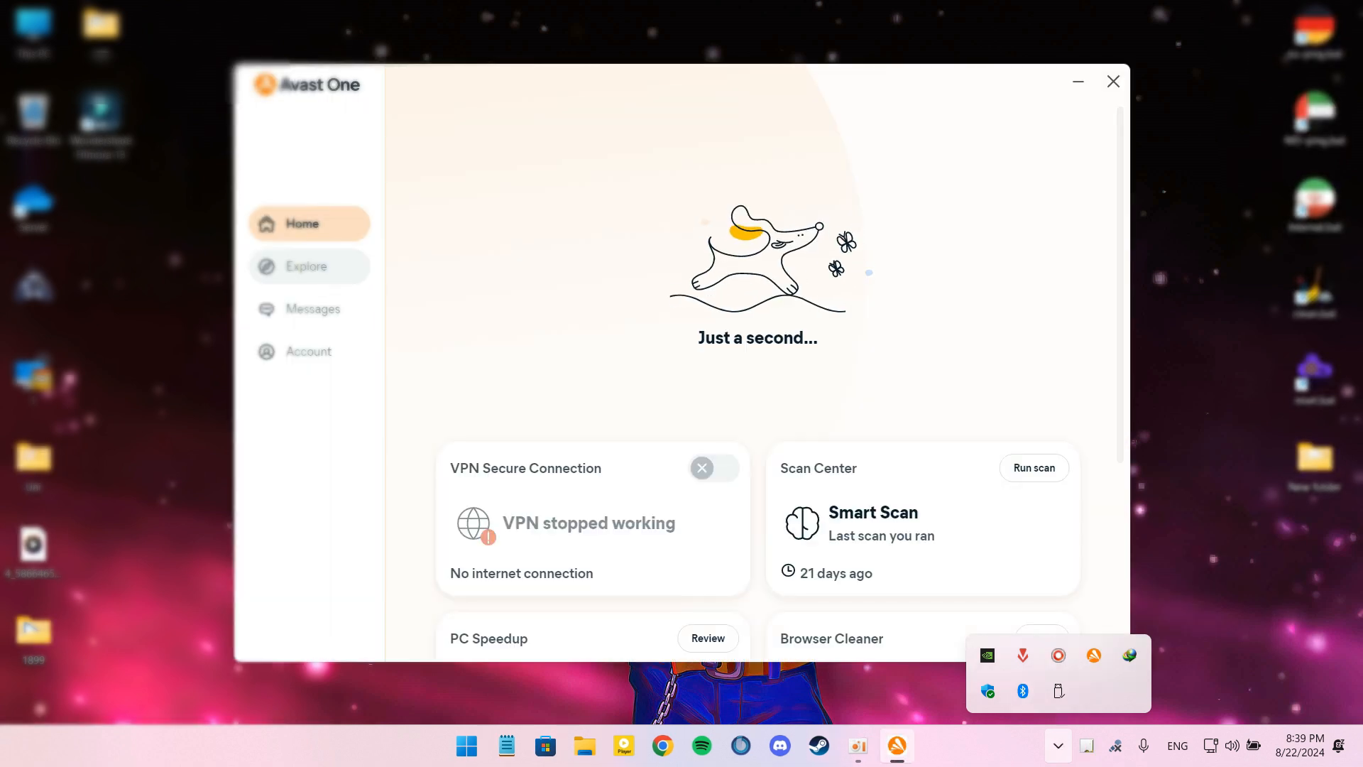
left_click(307, 266)
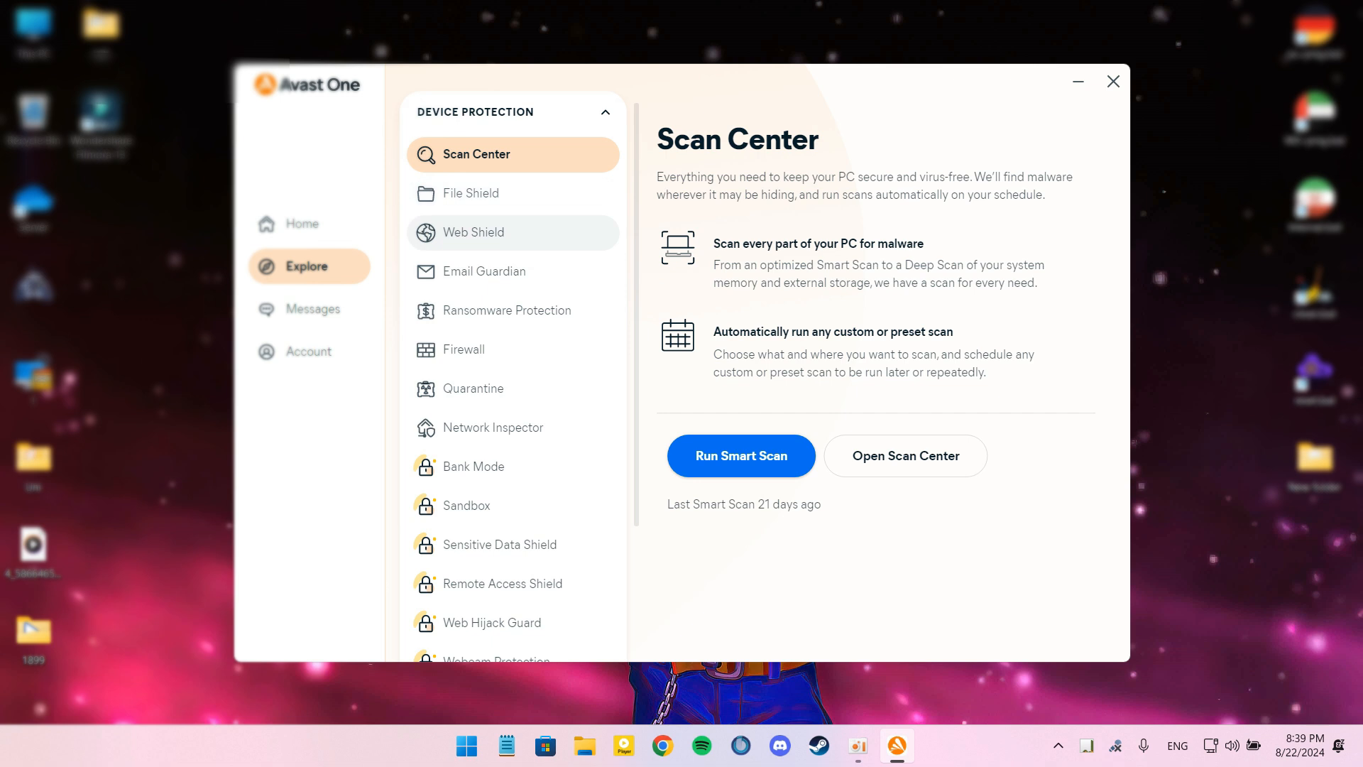
left_click(904, 456)
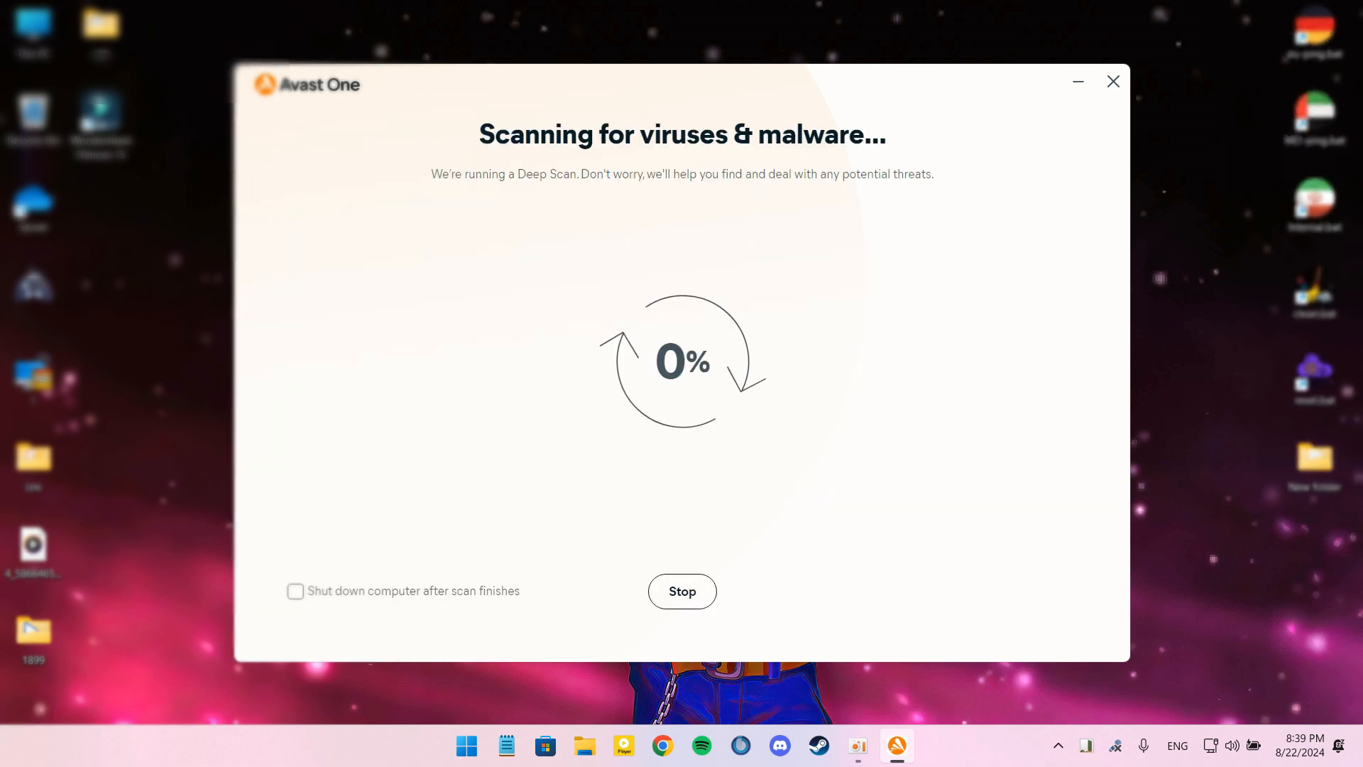
left_click(681, 591)
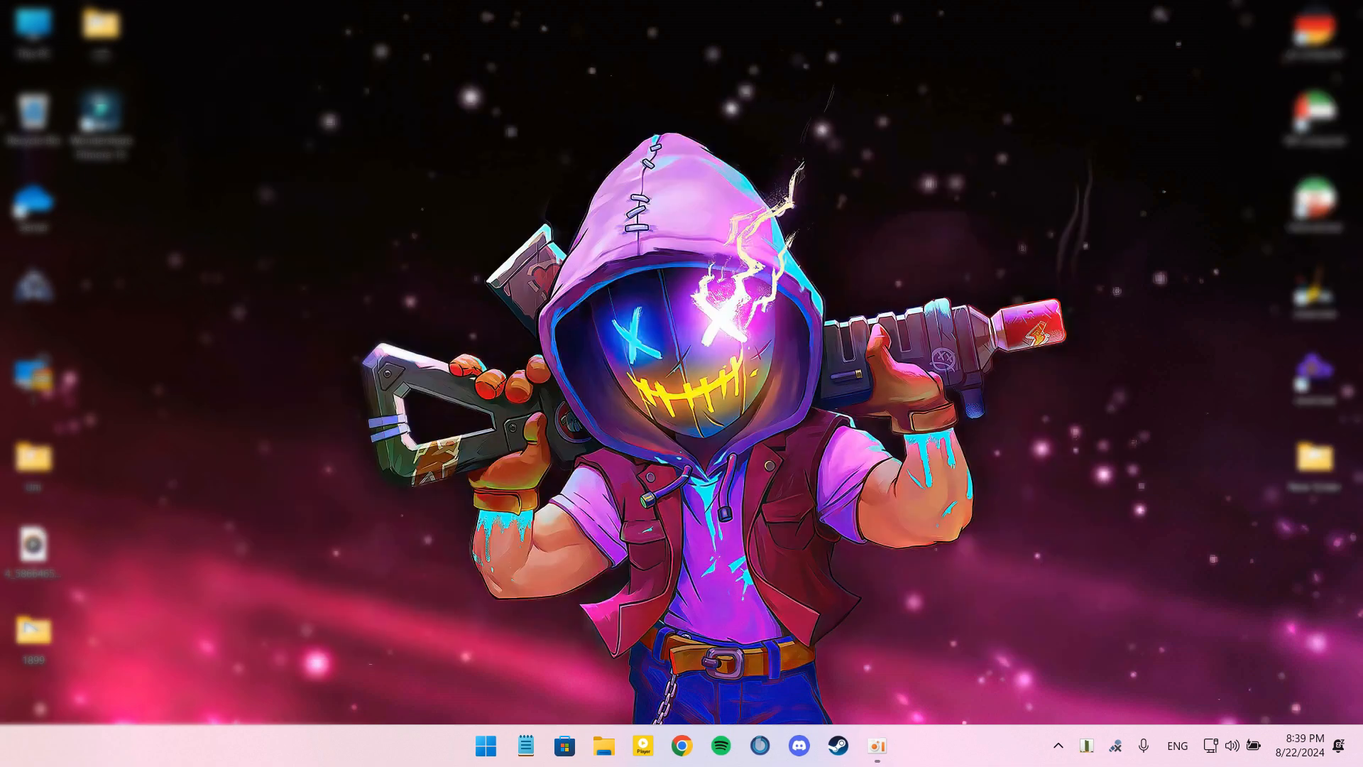
mouse_move(486, 746)
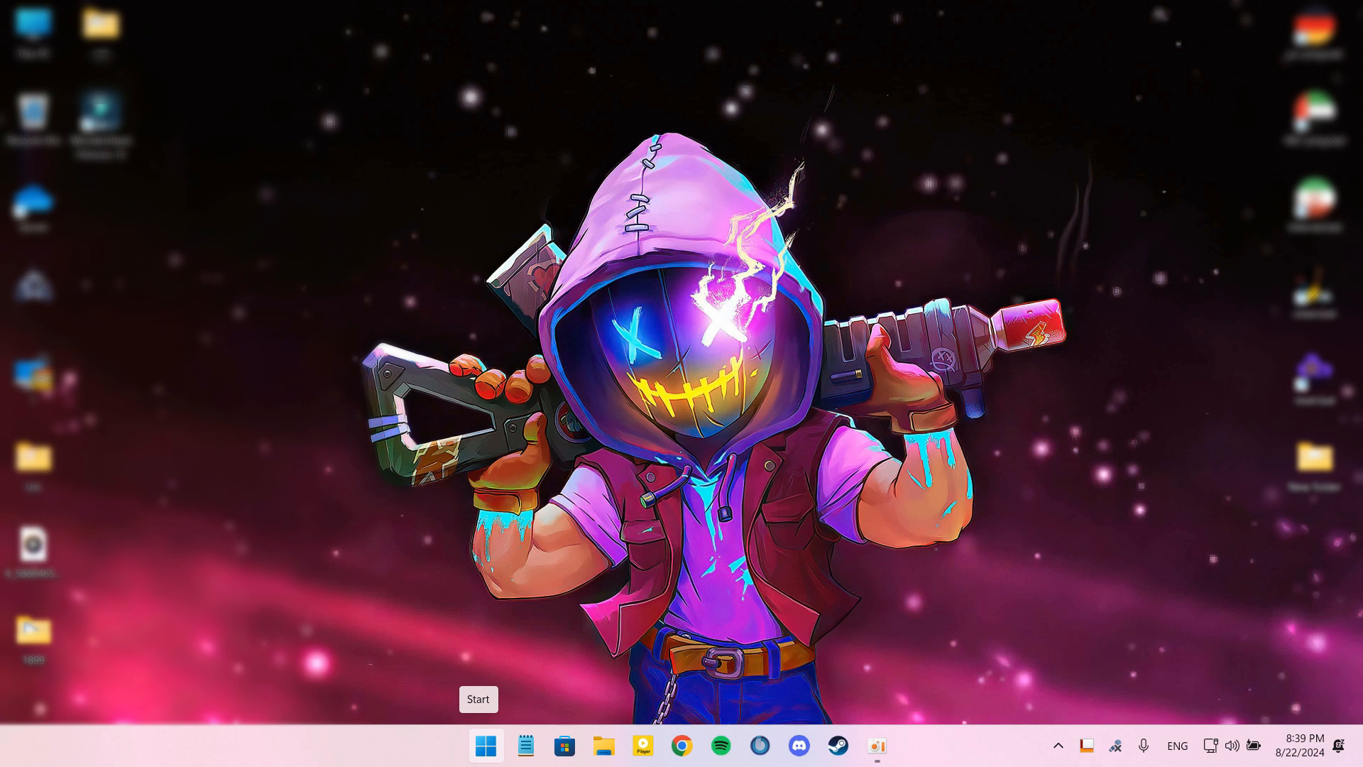
left_click(486, 746)
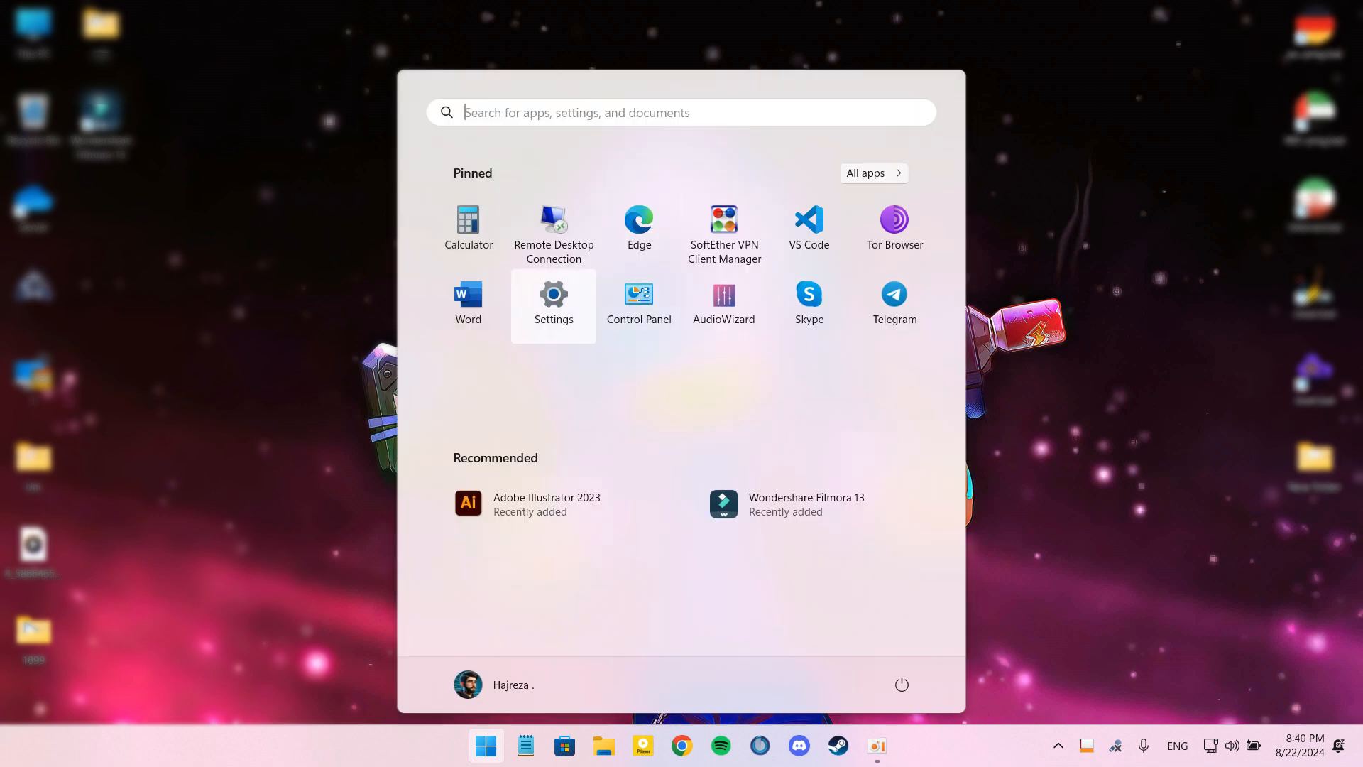
left_click(552, 303)
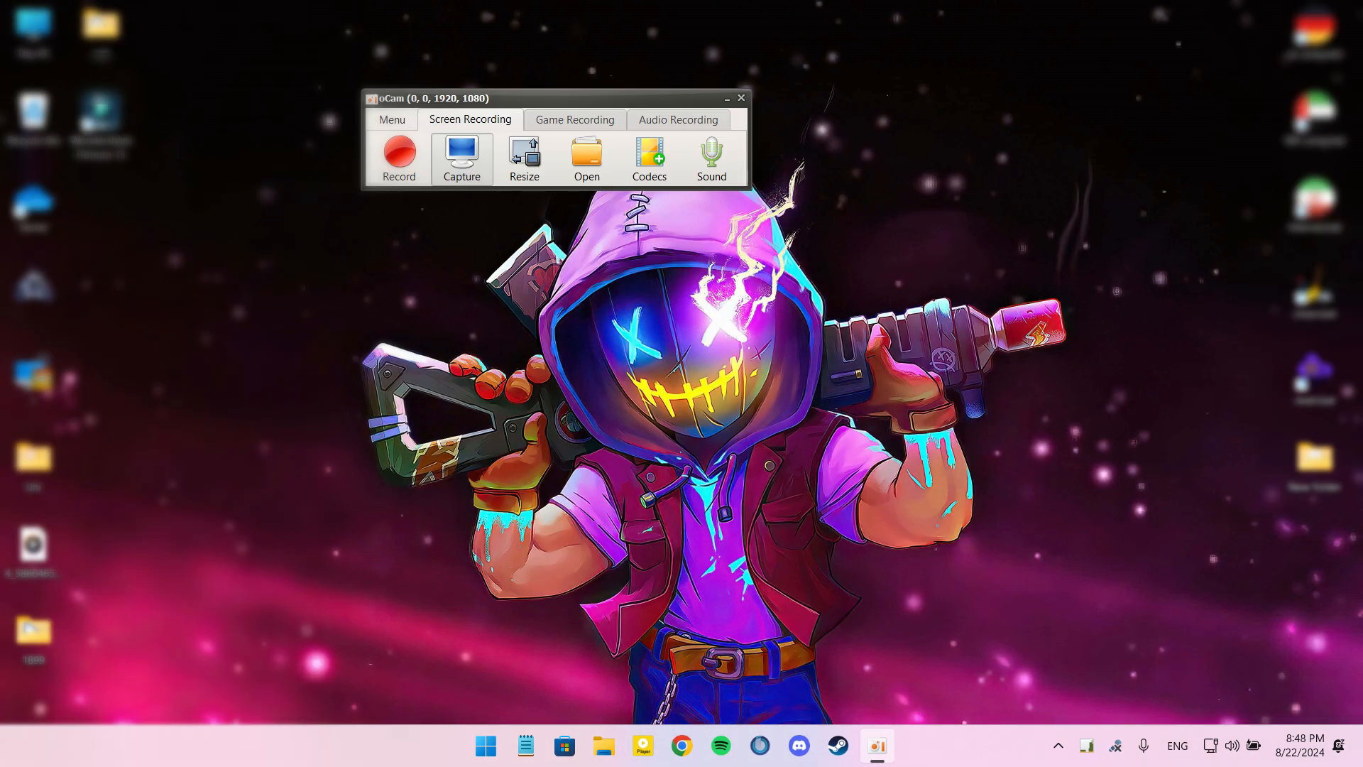
left_click(740, 98)
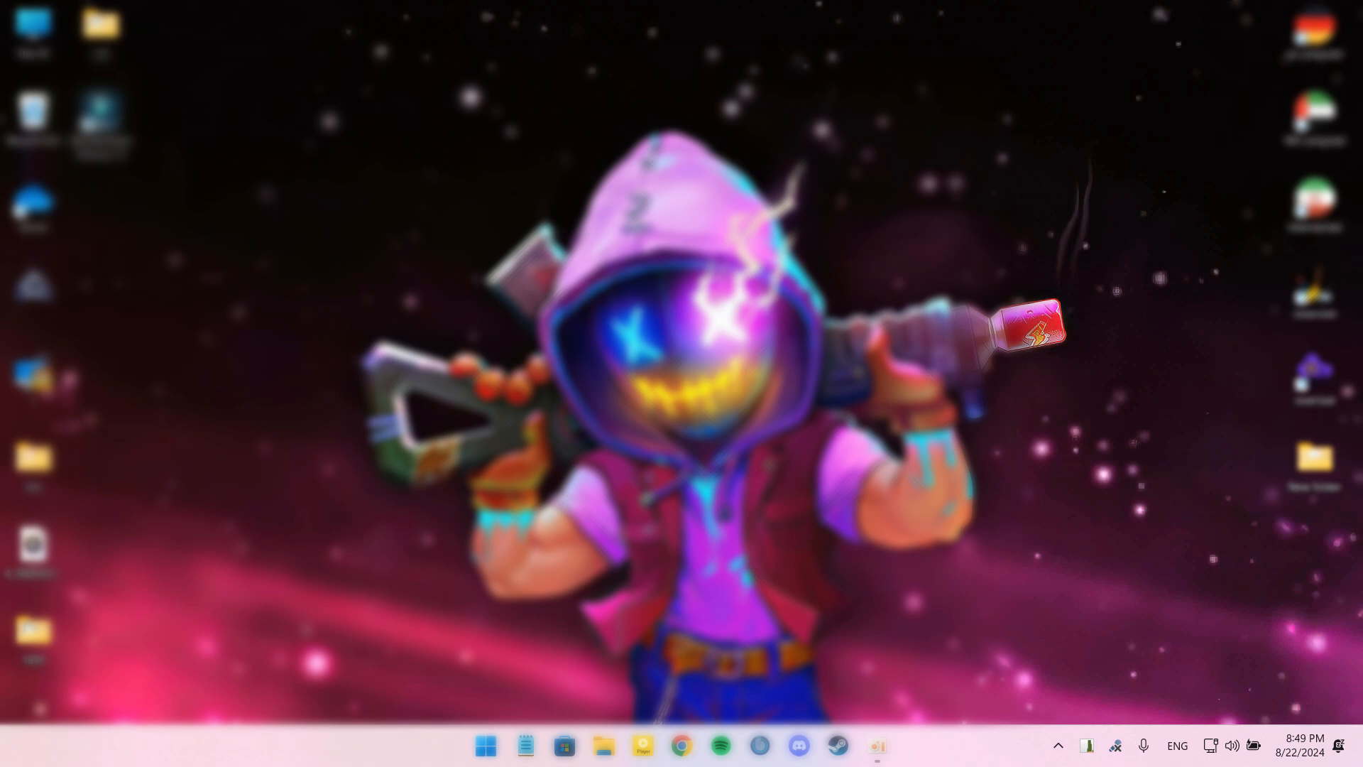